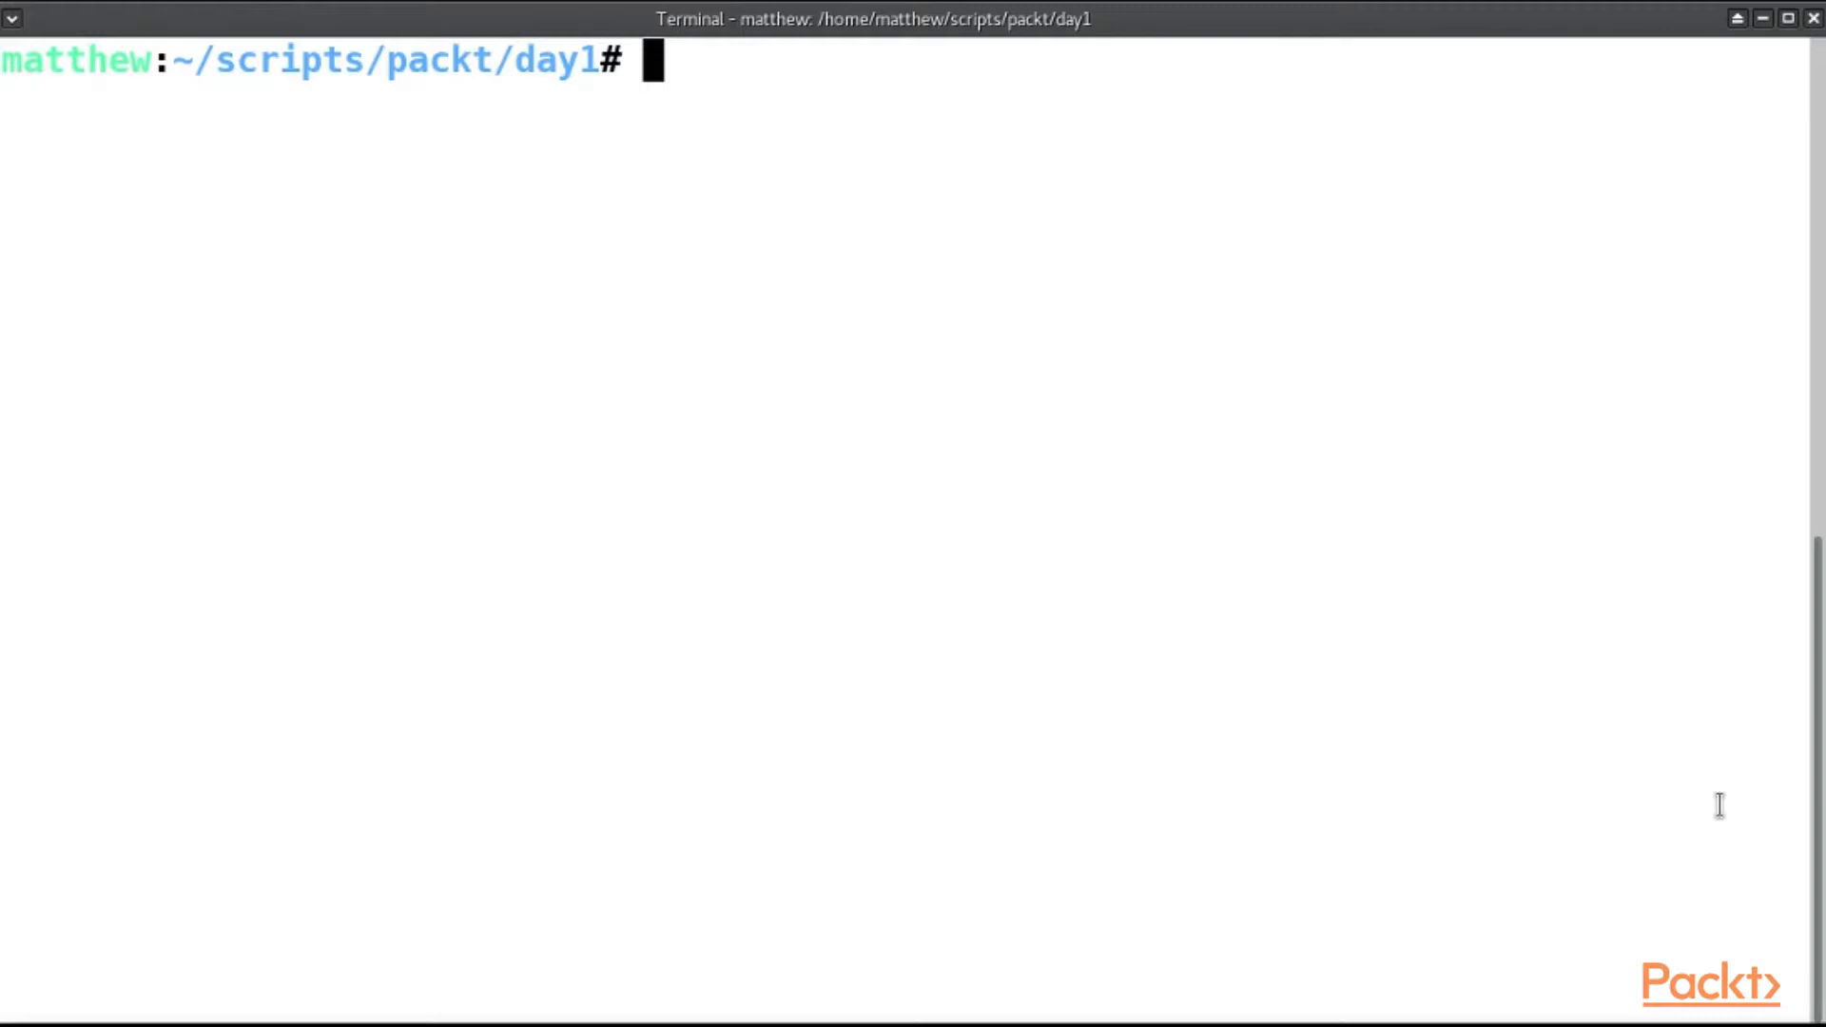
Create the new Cargo binary package 'eighteen' and move into its folder.
{"action": "type", "text": "cargo help"}
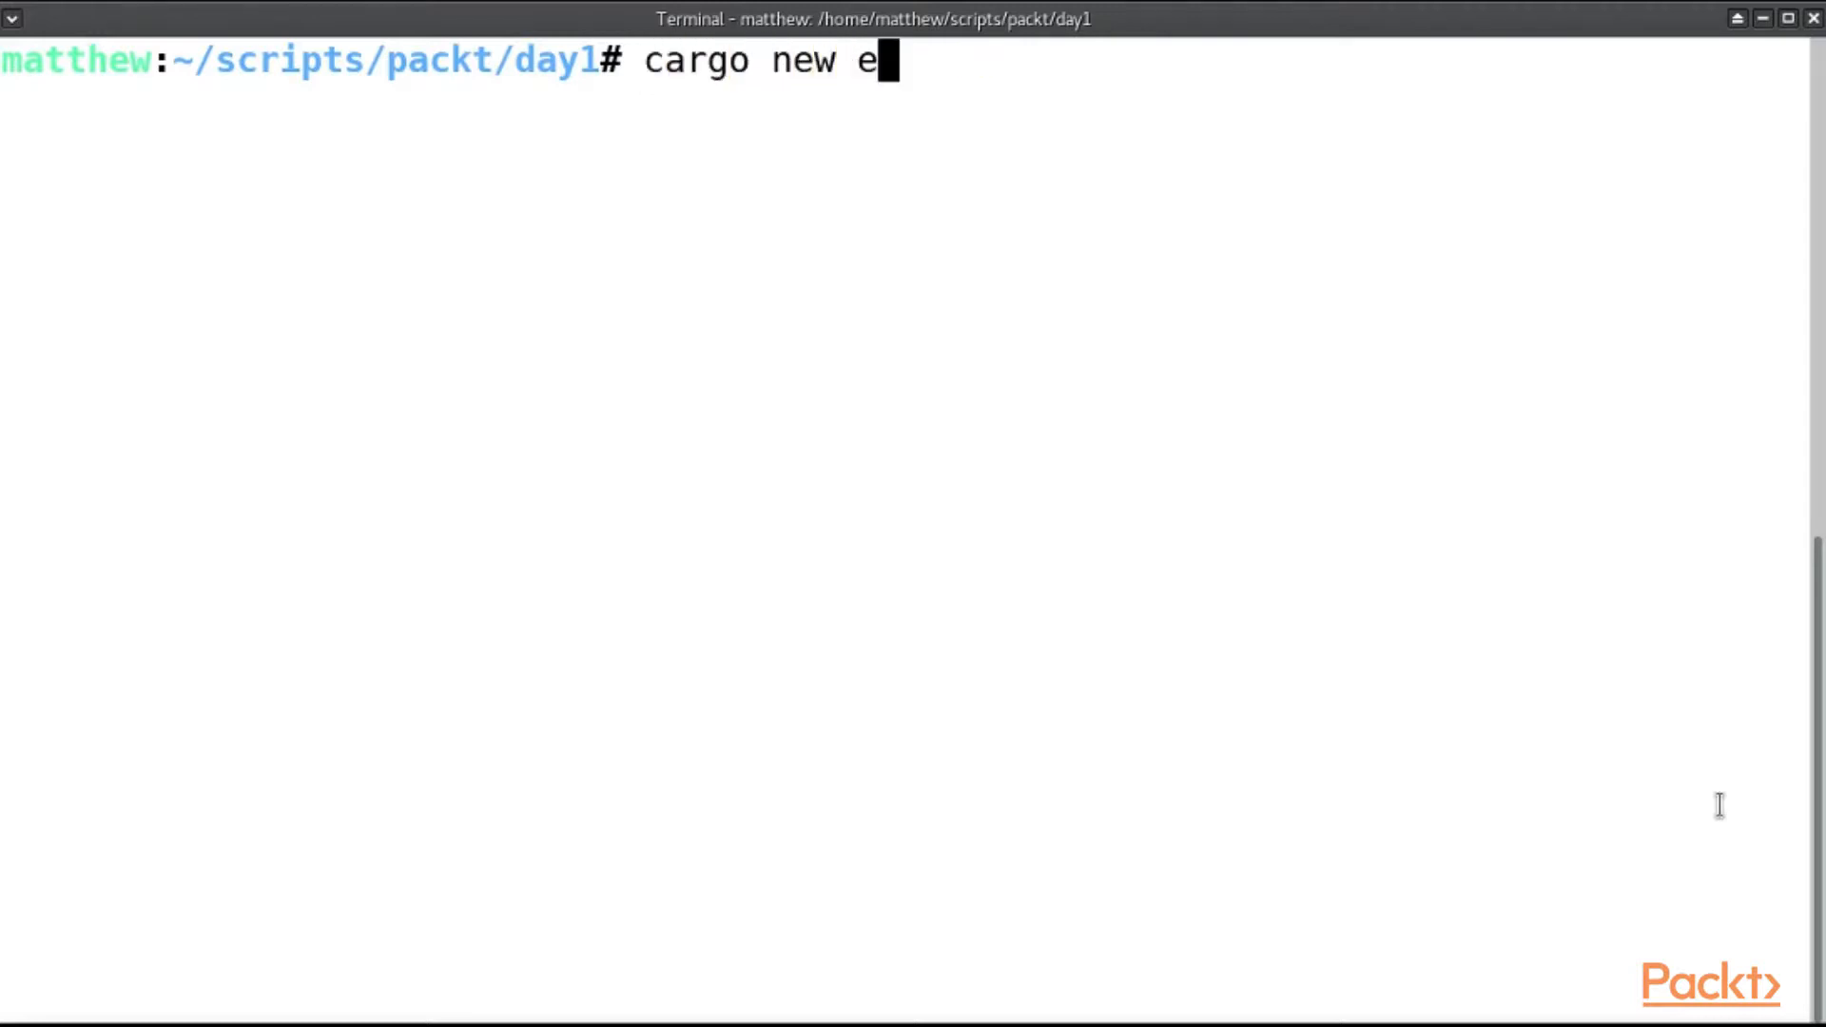
{"action": "key", "text": "Return"}
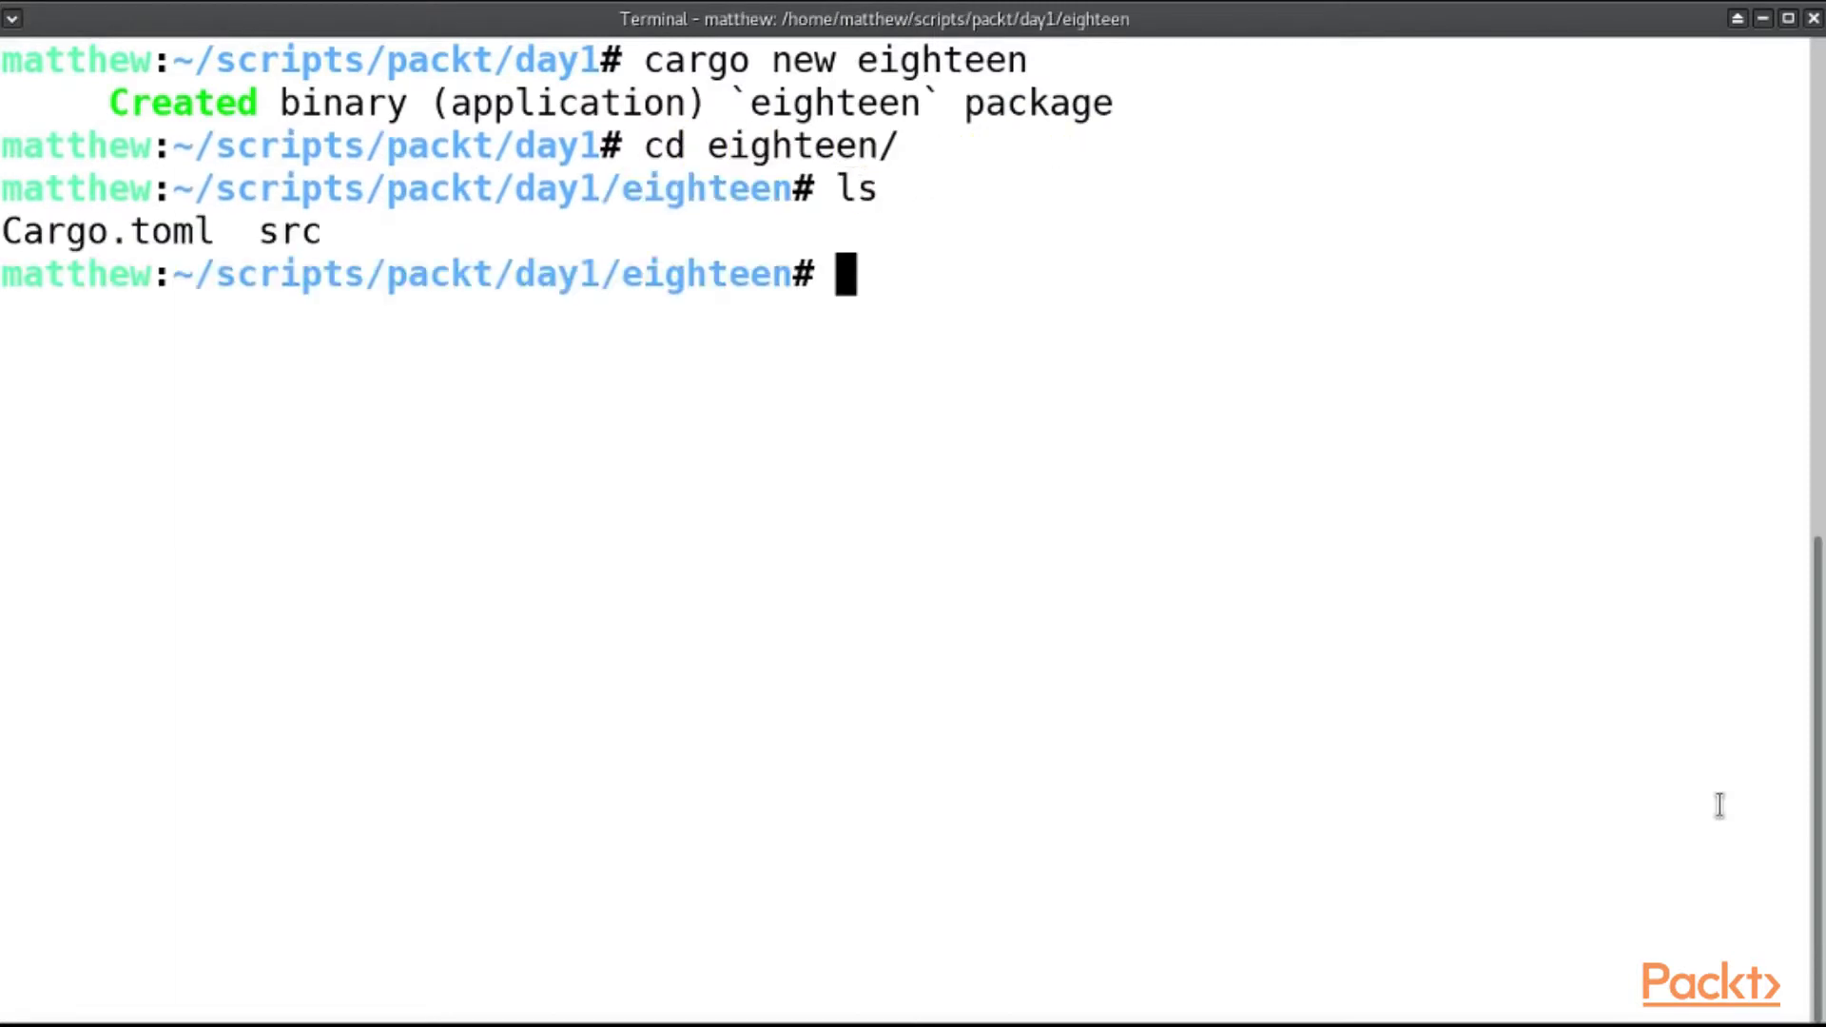
{"action": "type", "text": "nvim site/play.html"}
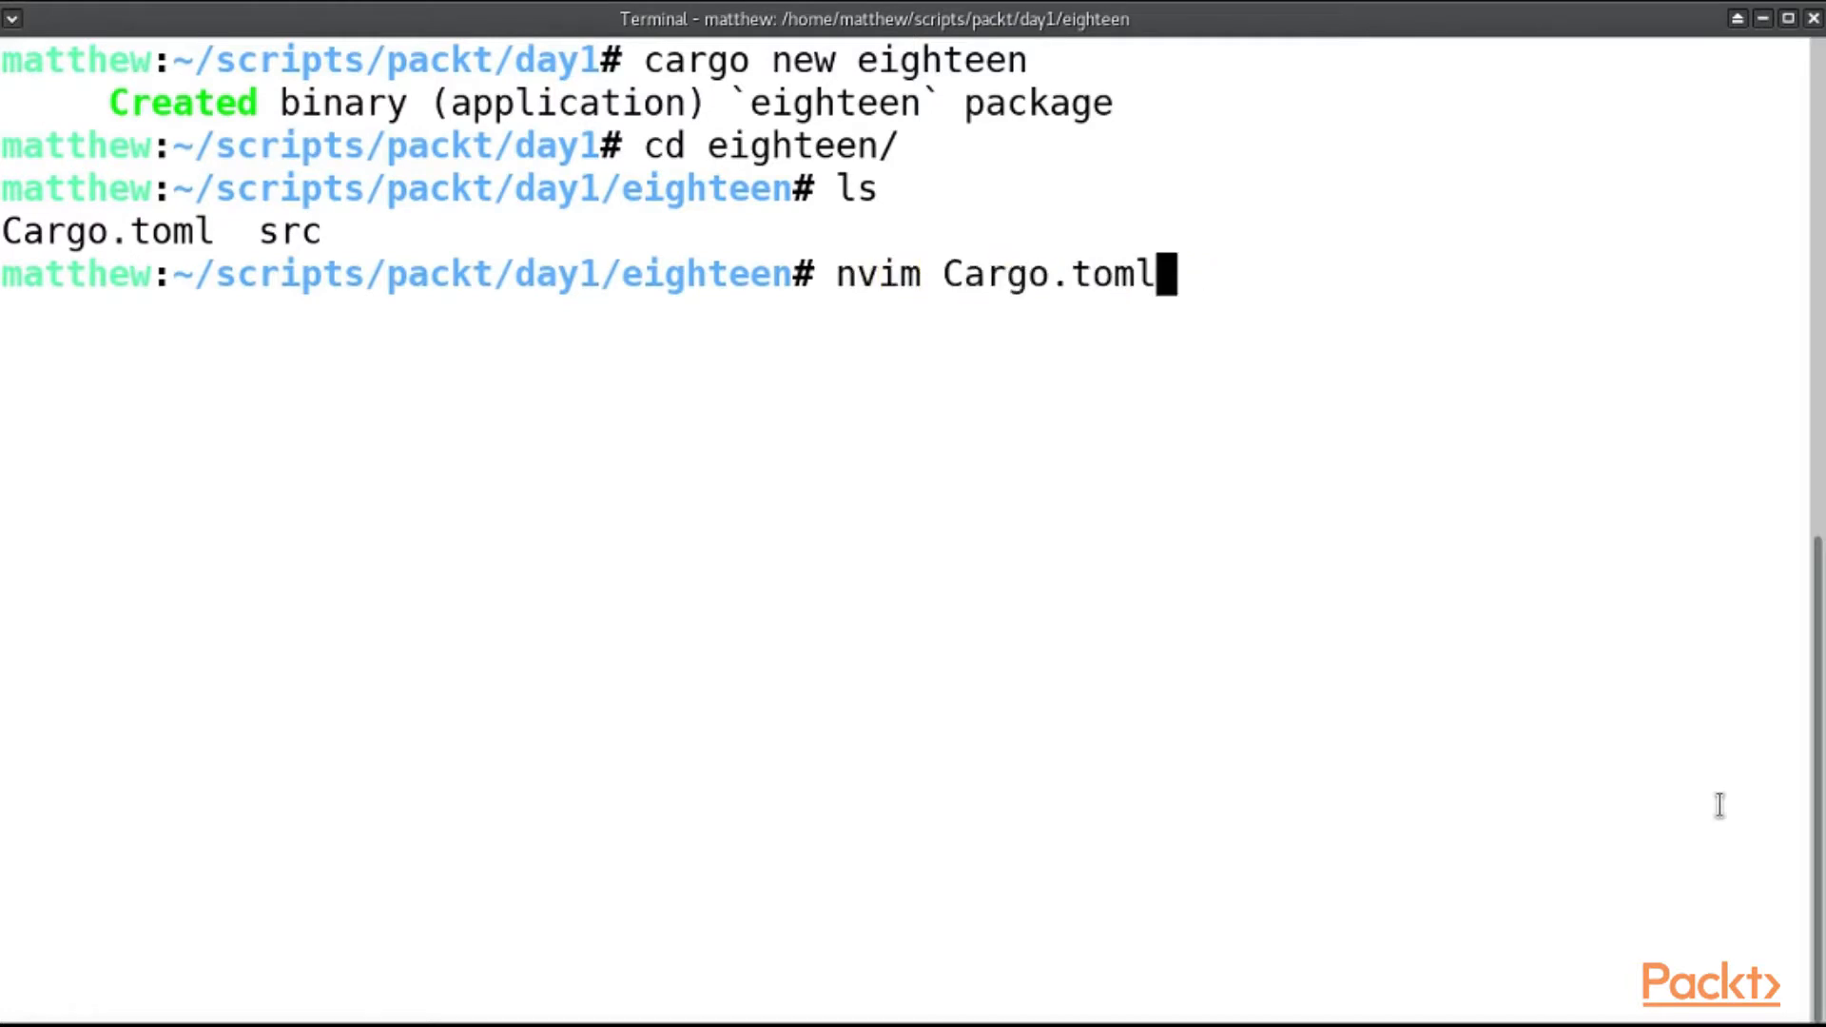
{"action": "key", "text": "Return"}
{"action": "type", "text": ":wq"}
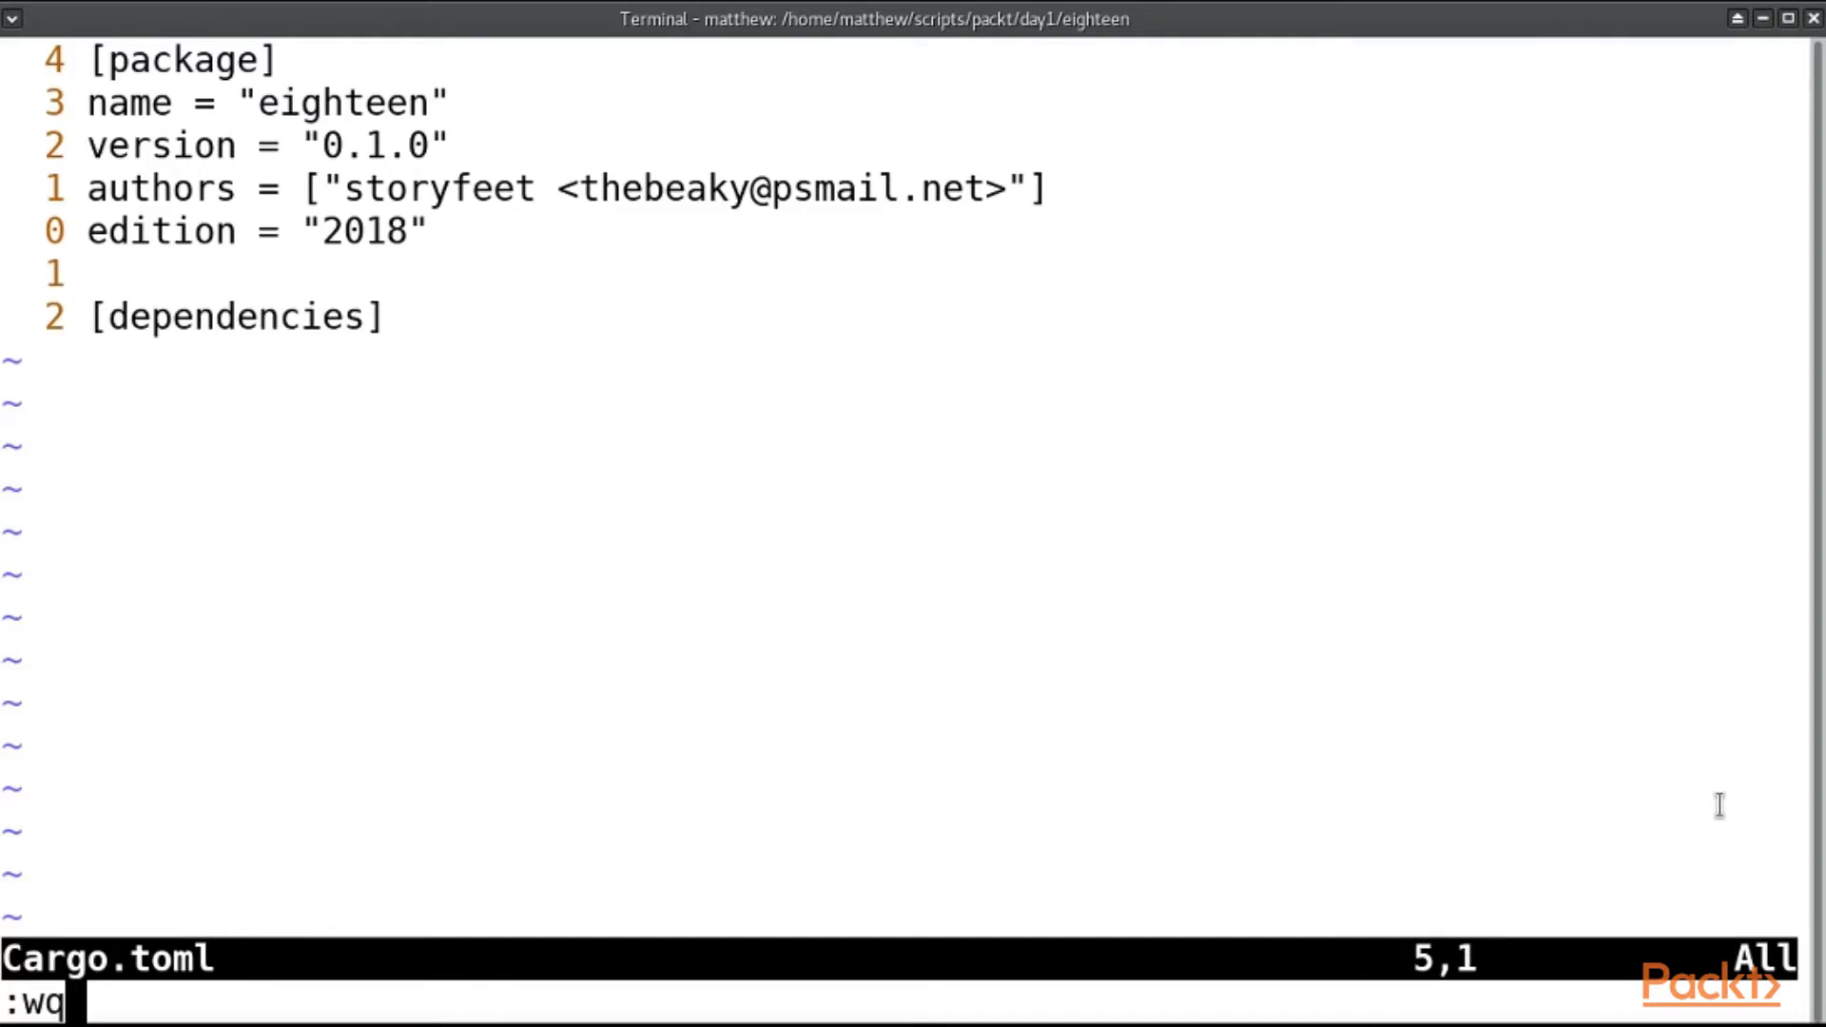
{"action": "key", "text": "Return"}
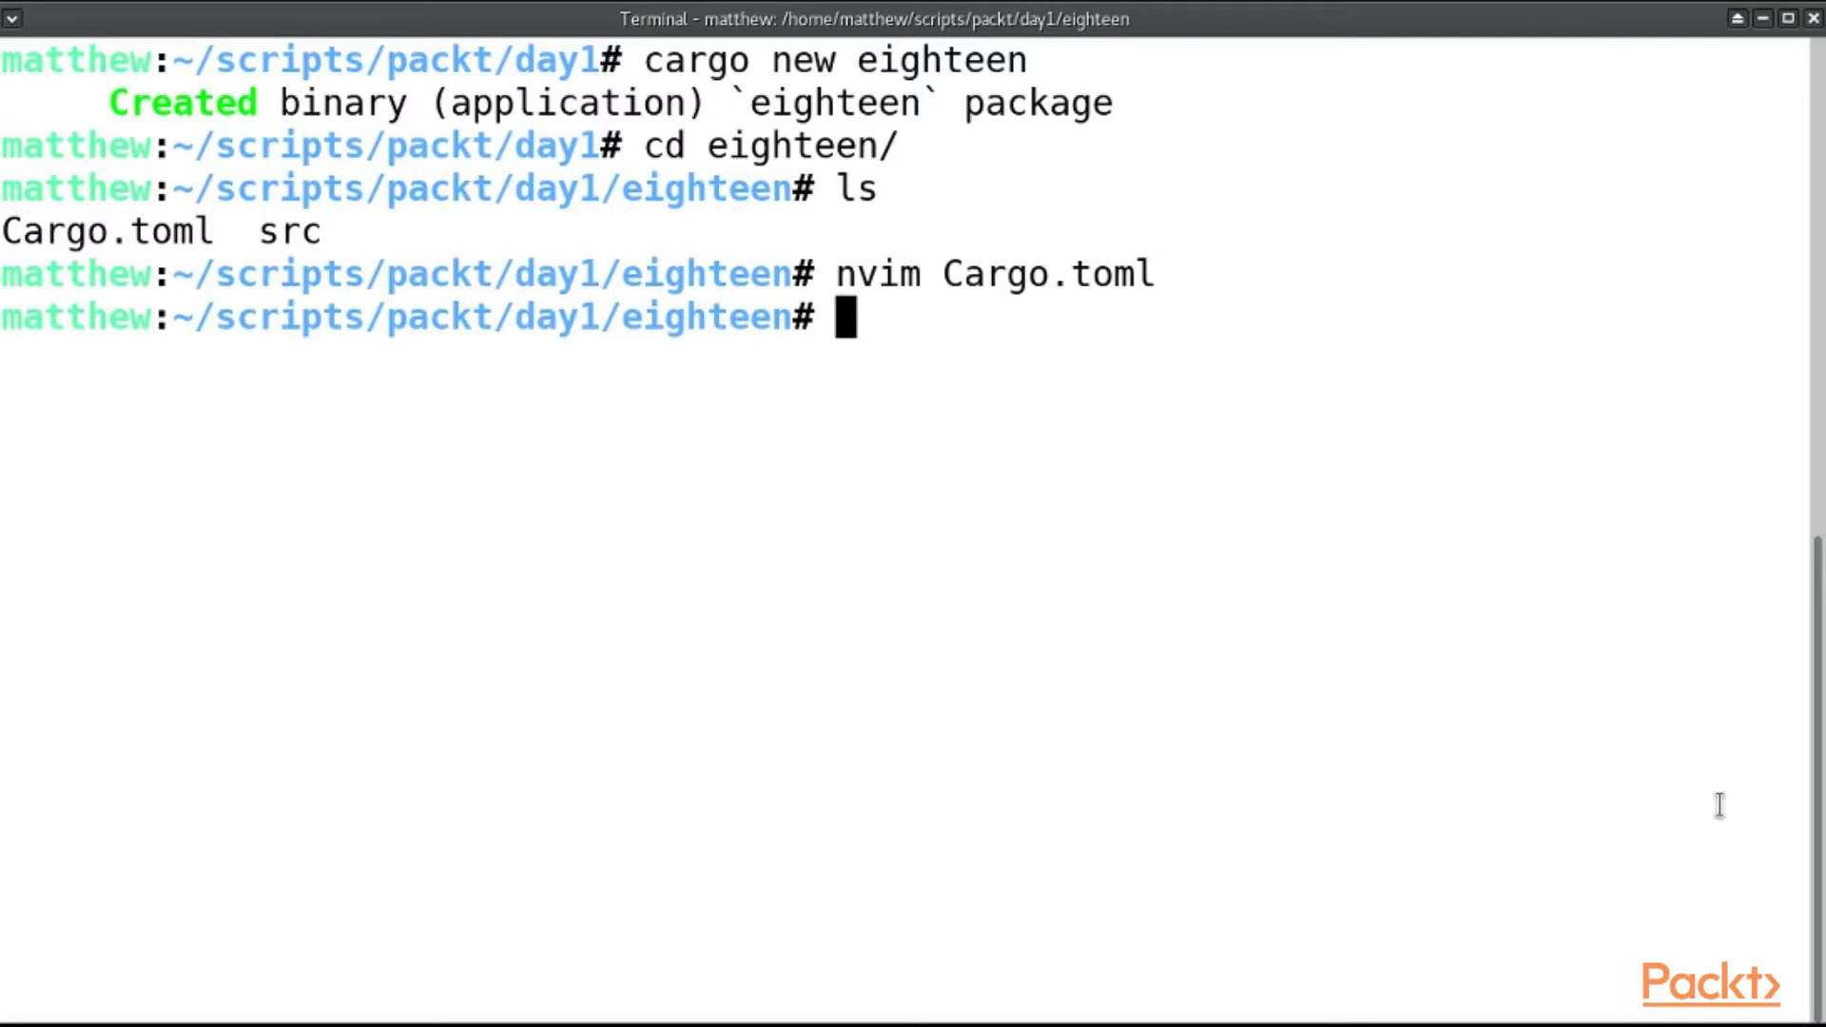
Open src/main.rs in Neovim and add an 'extern crate rand' declaration.
{"action": "type", "text": "nvim src/main.rs"}
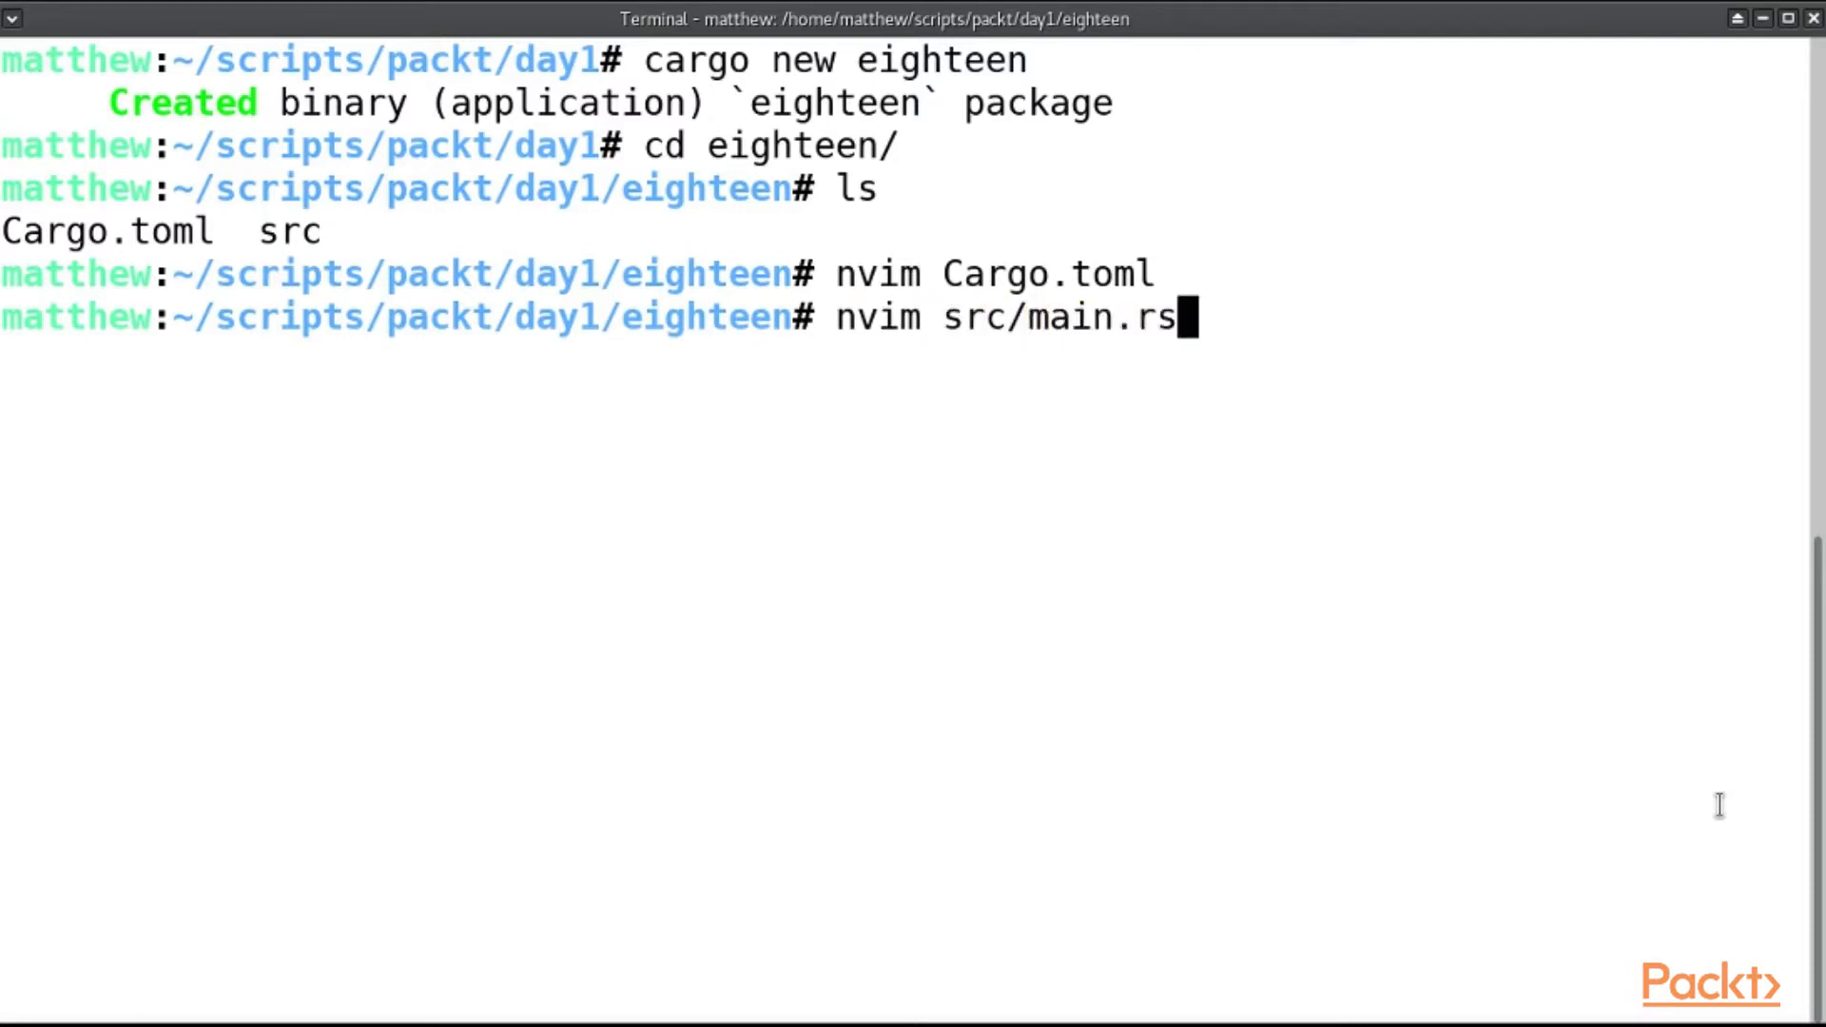
{"action": "key", "text": "Return"}
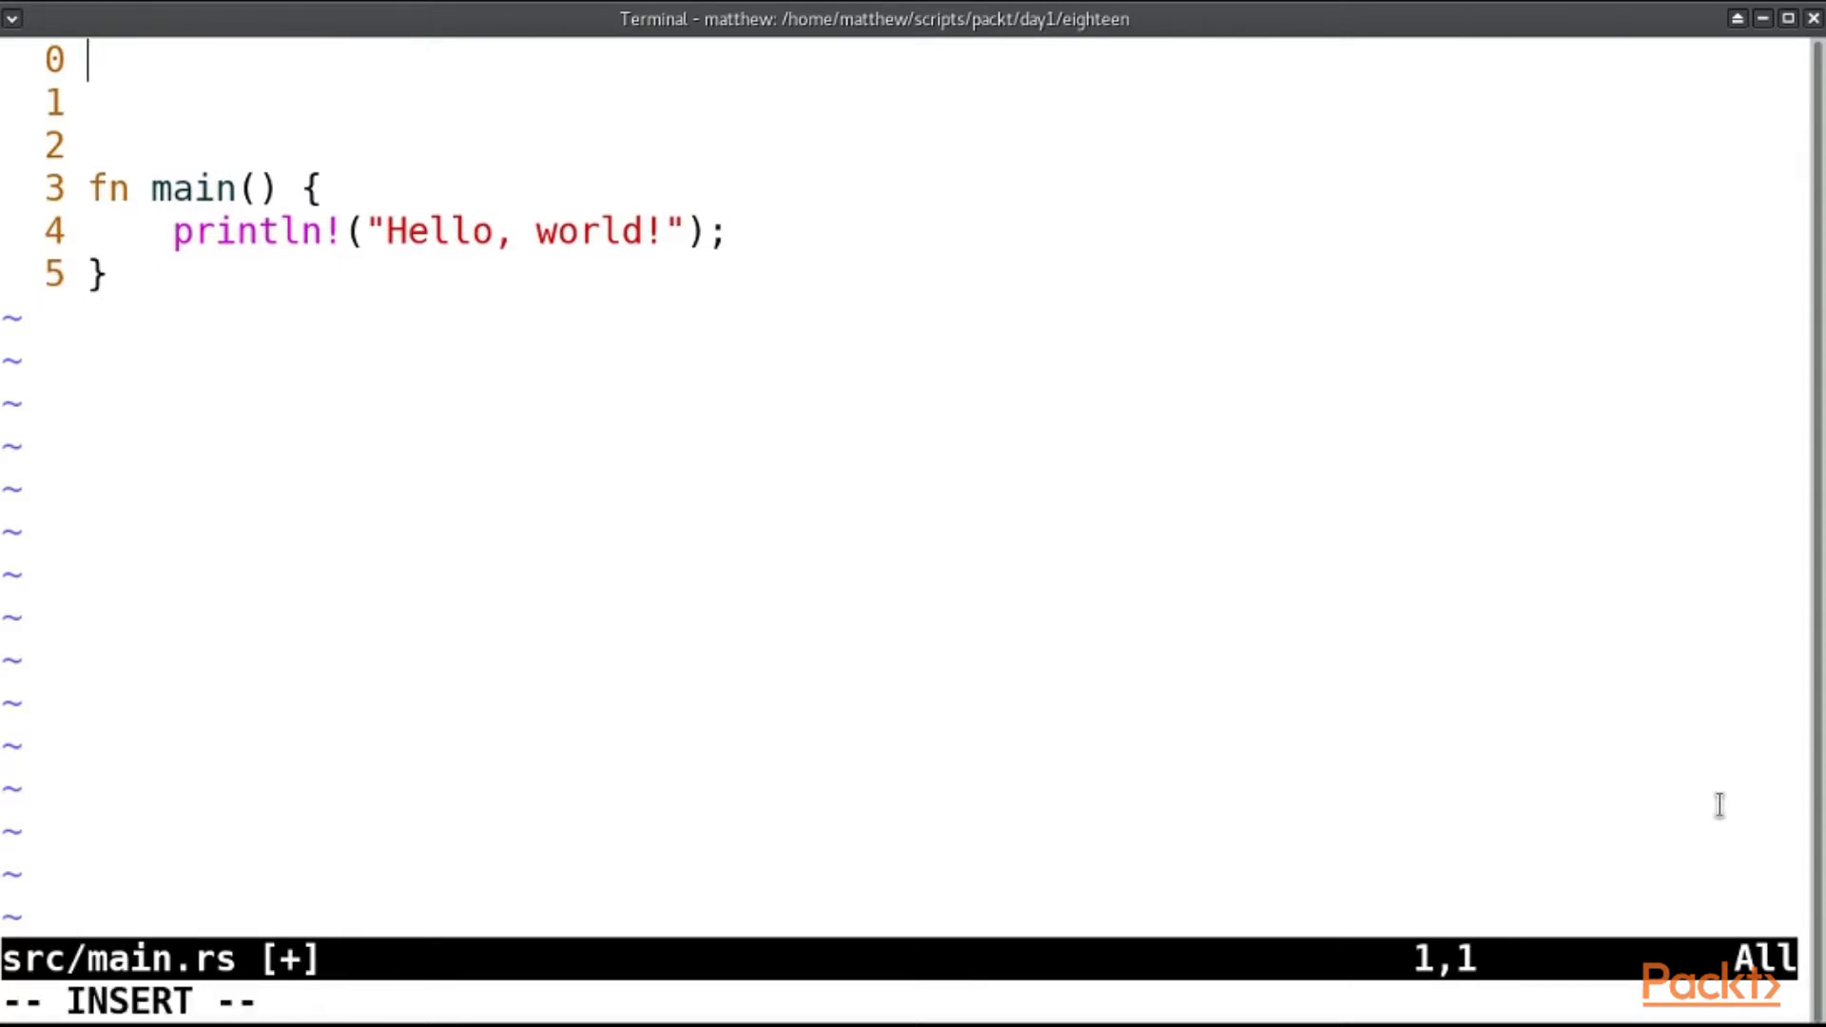
{"action": "type", "text": "ex"}
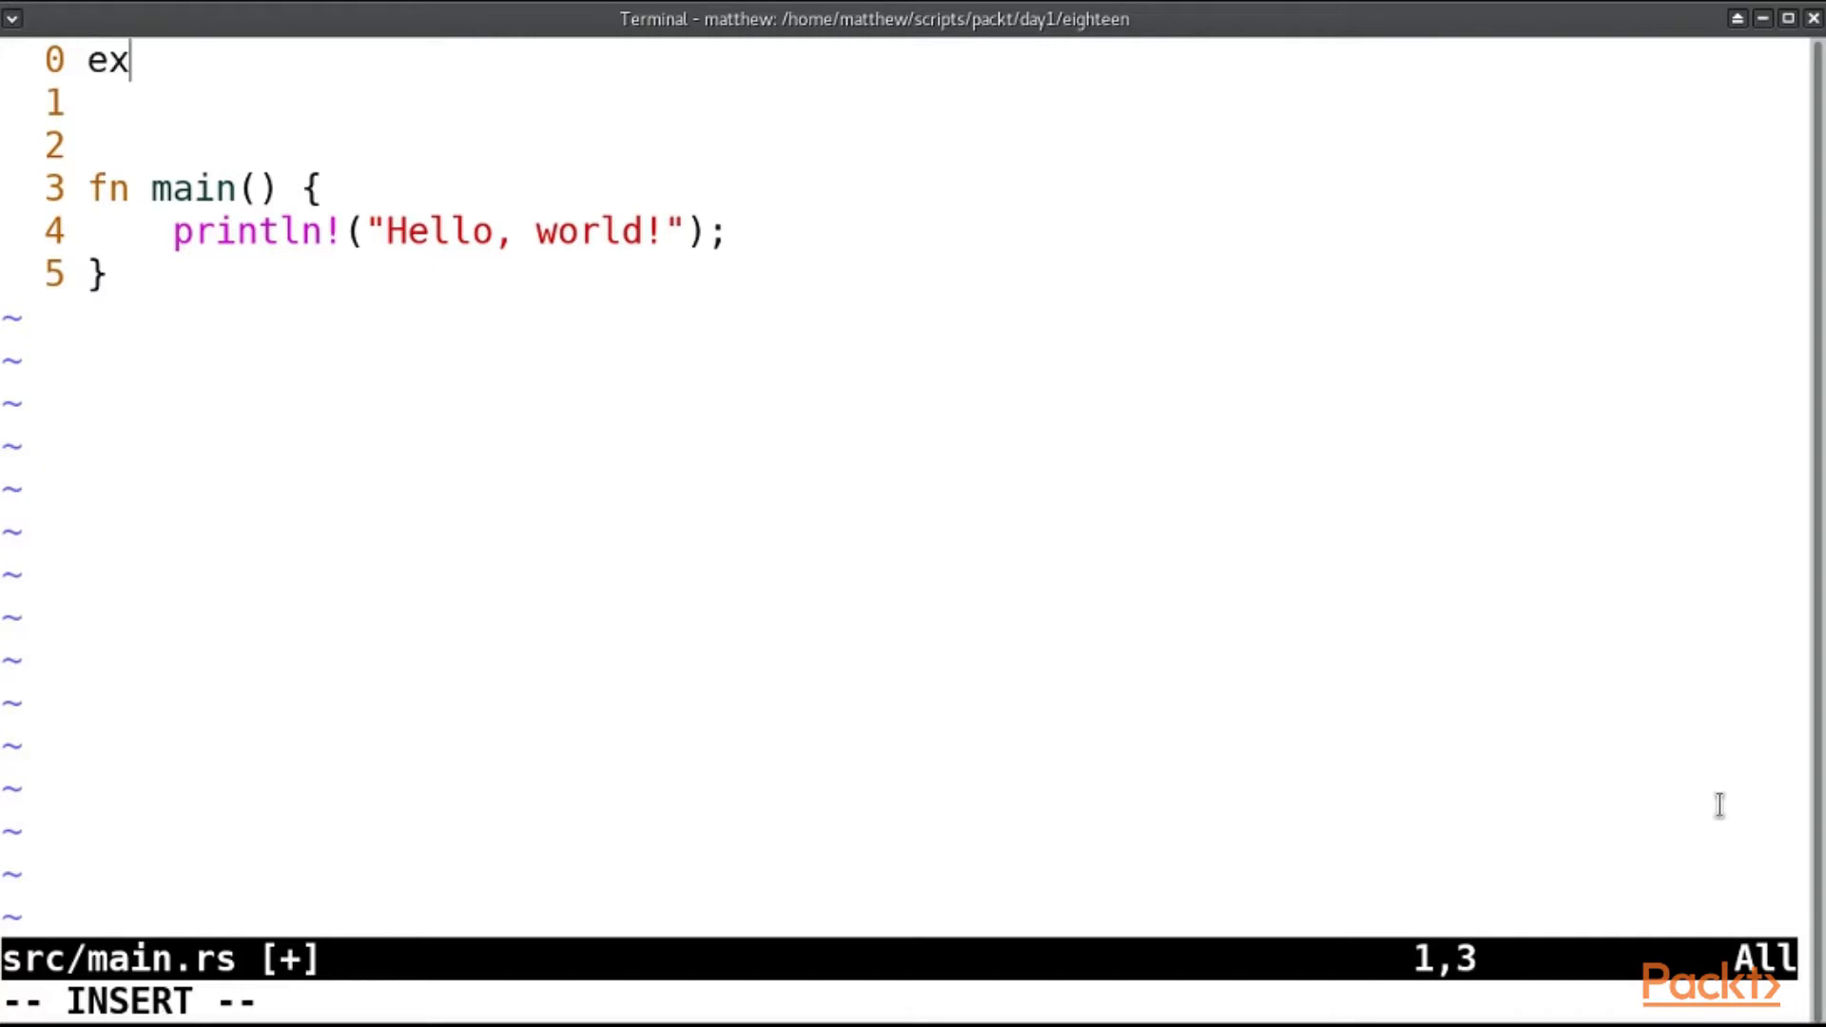
{"action": "type", "text": "tern"}
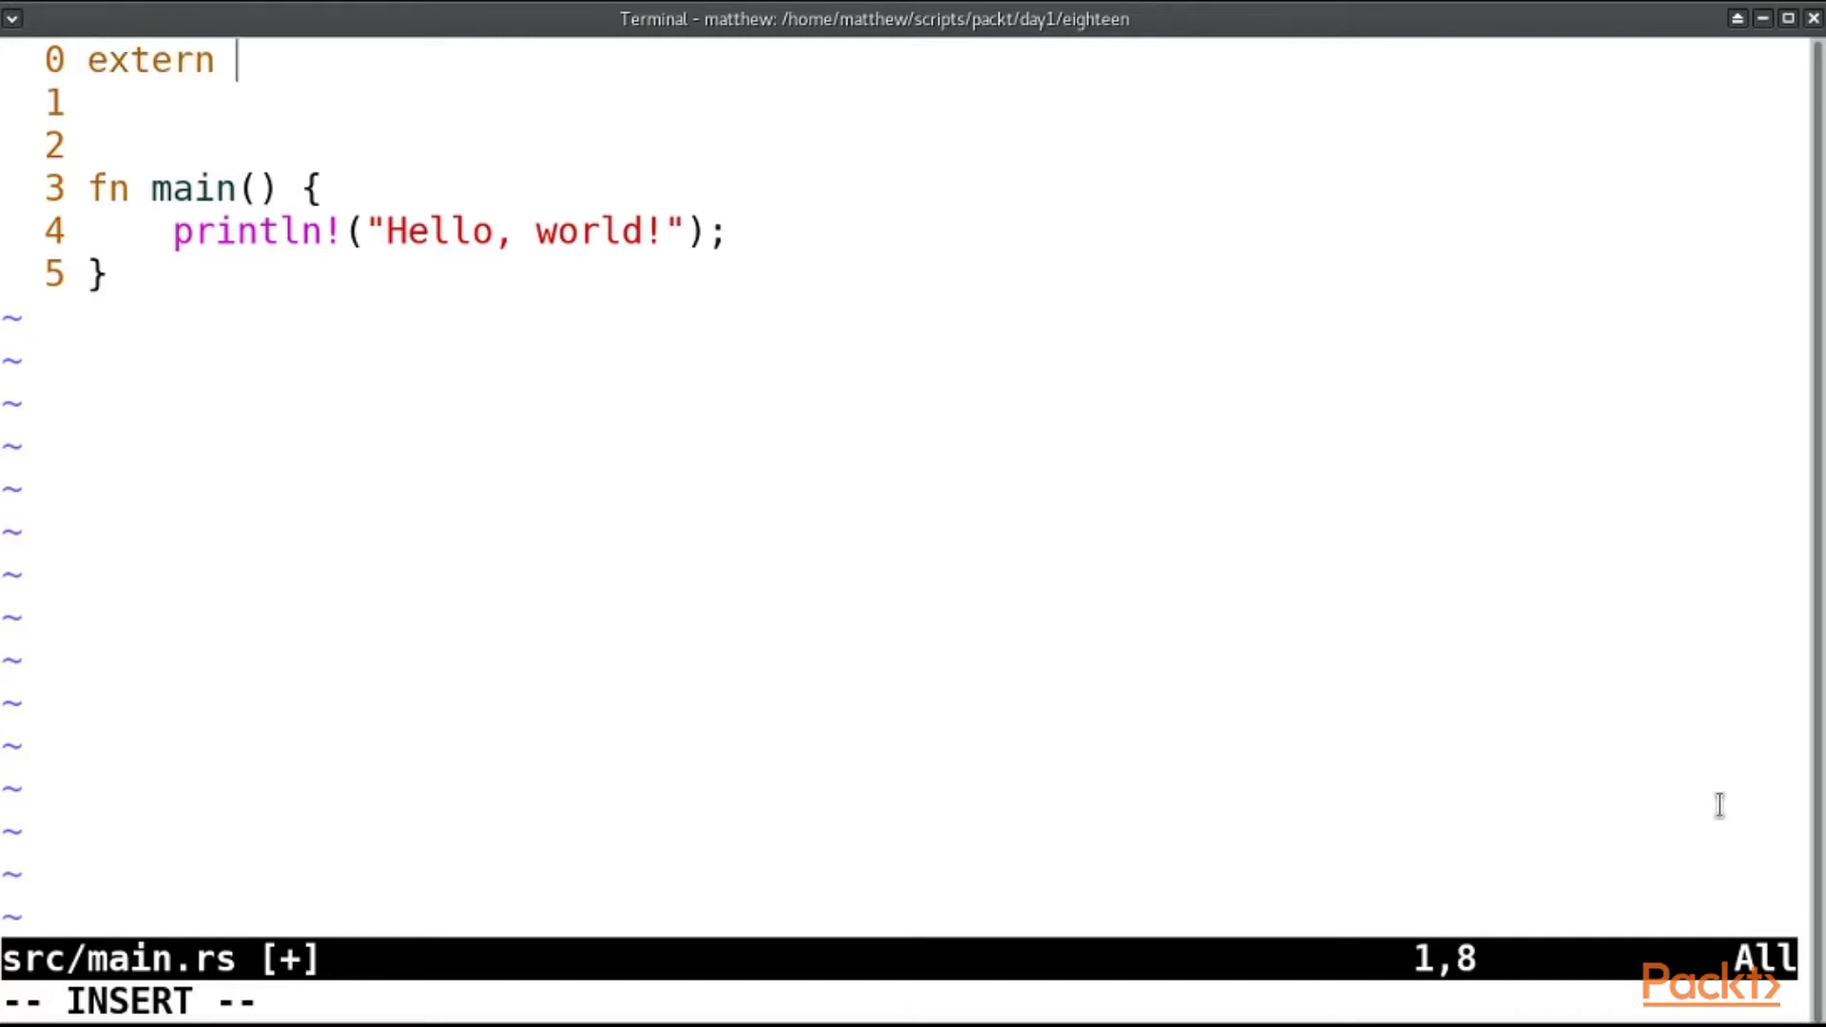
{"action": "type", "text": "crate"}
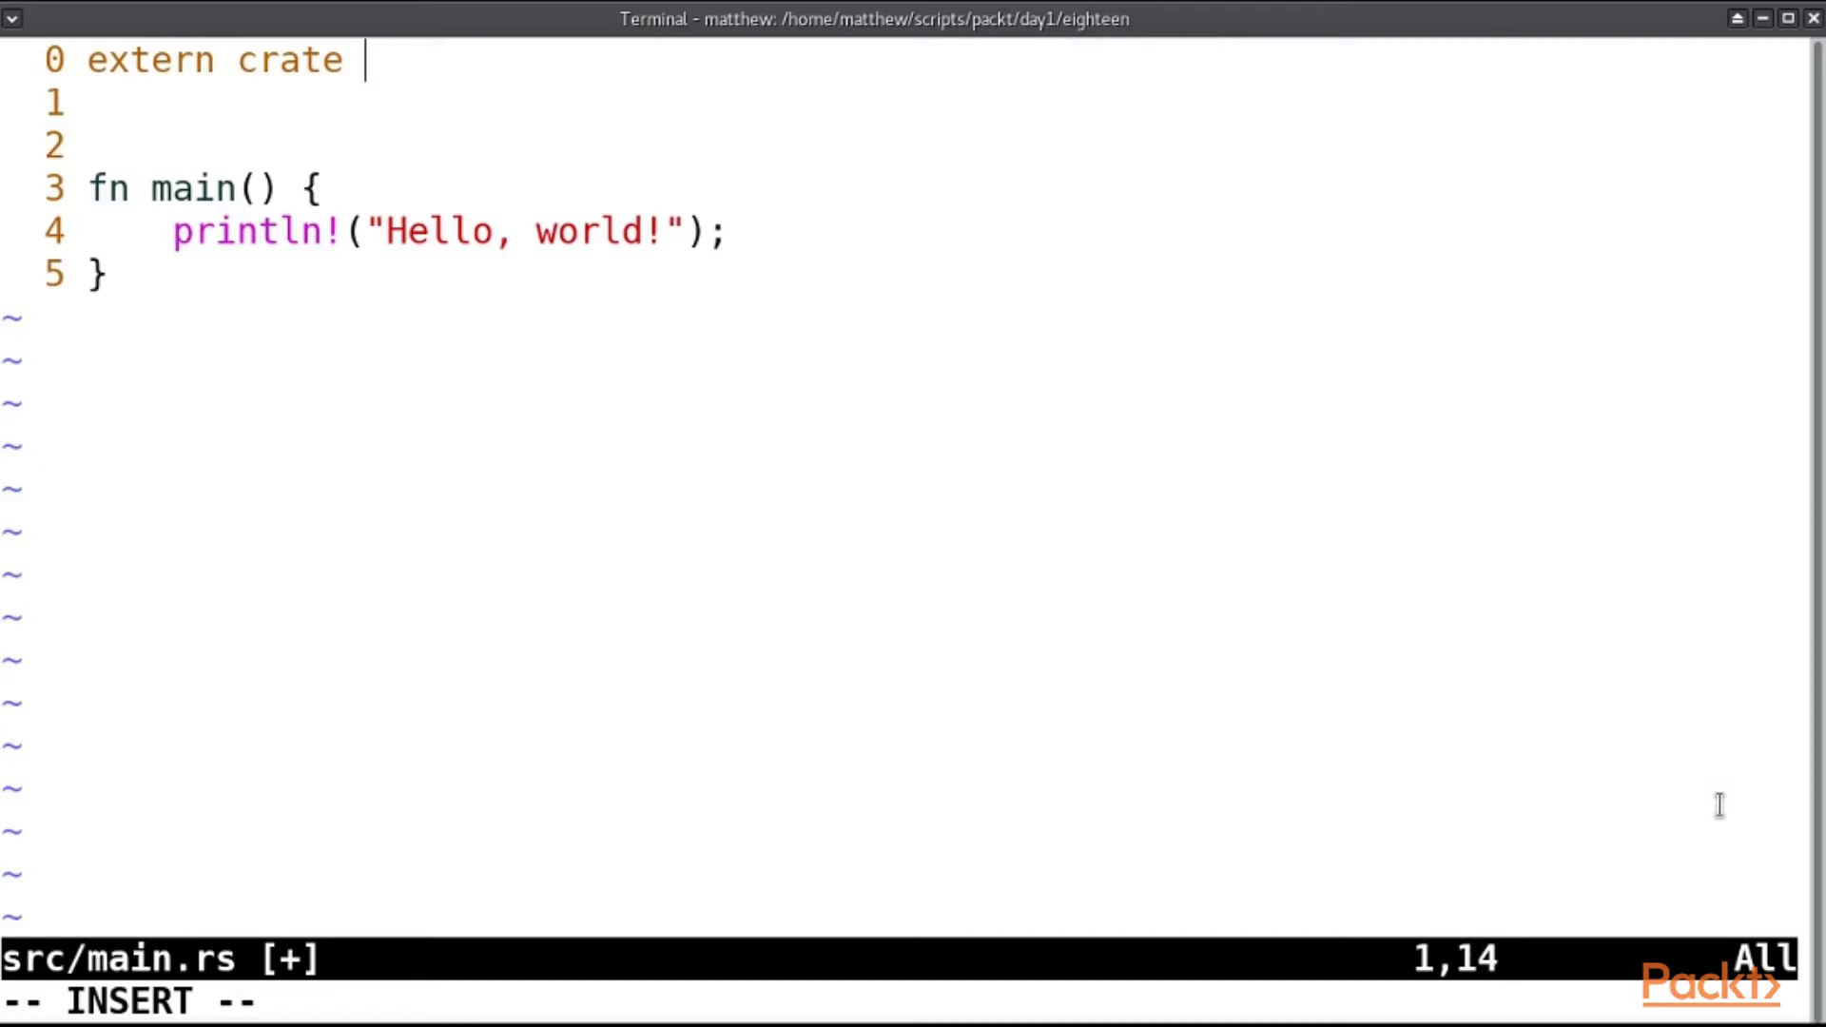
{"action": "type", "text": "rand;"}
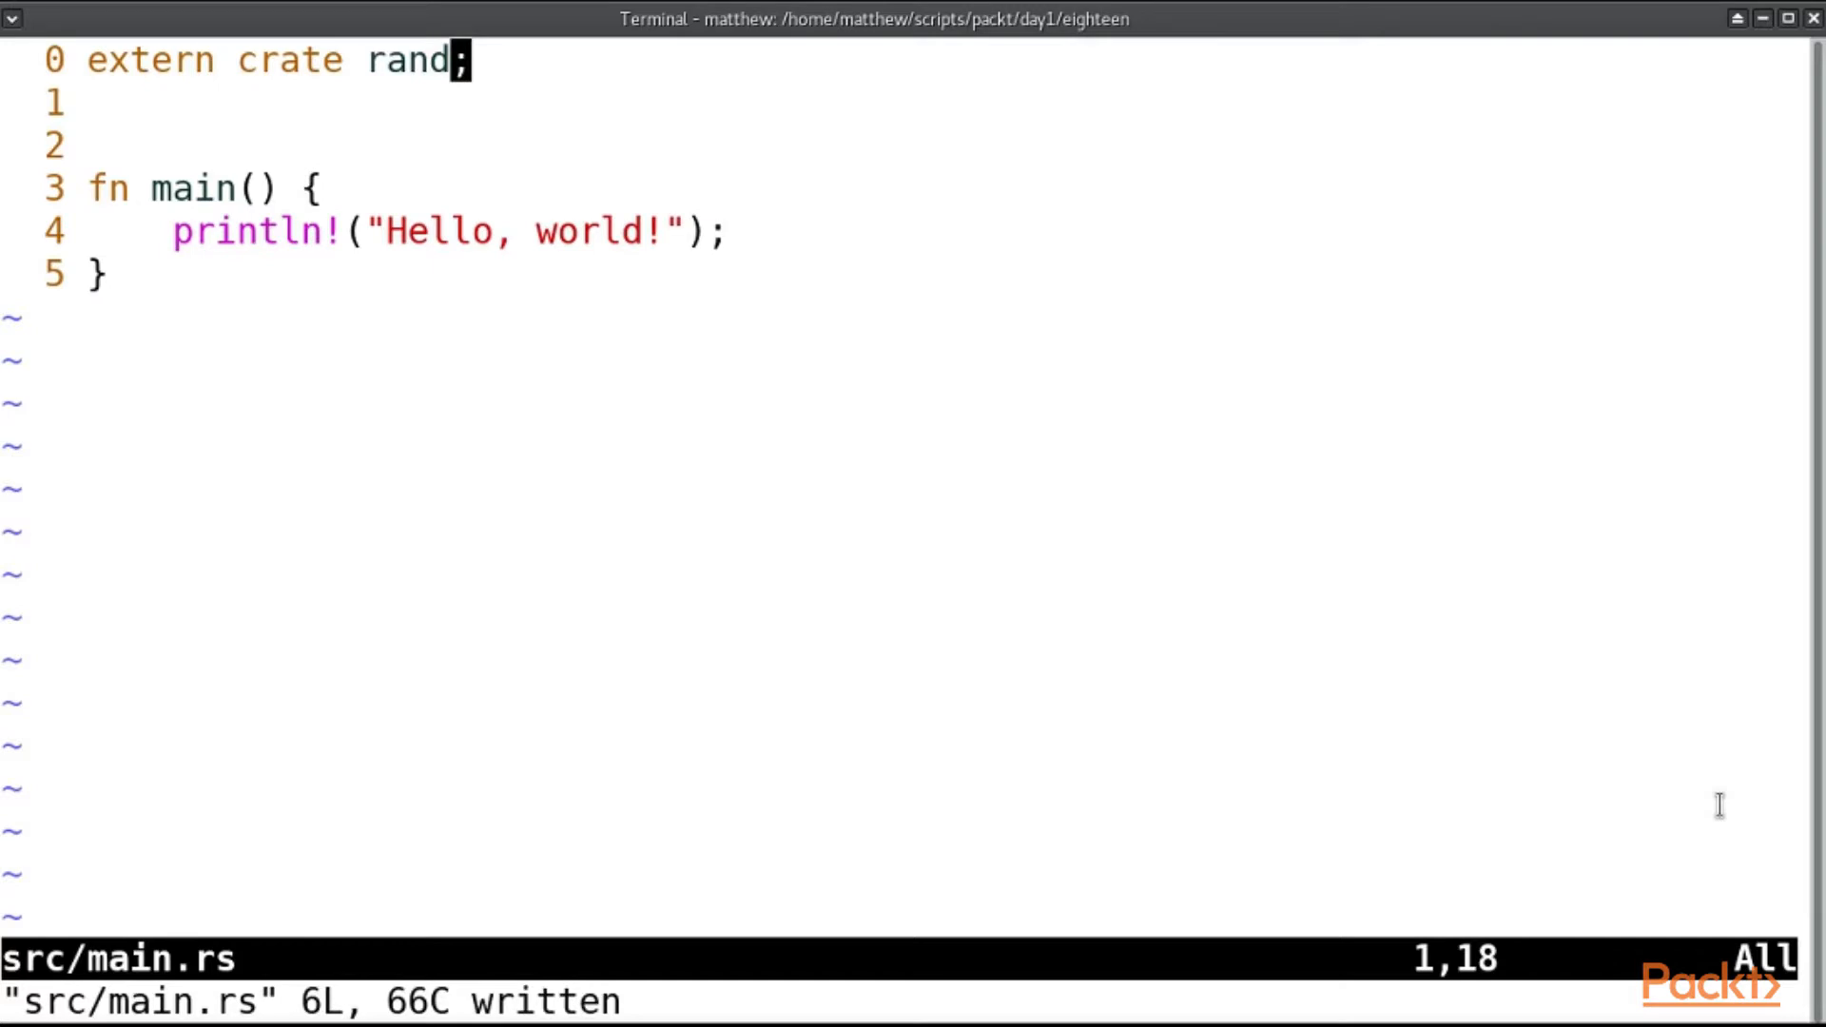
Add 'use rand;' and a rand::random() call inside main.
{"action": "key", "text": "o"}
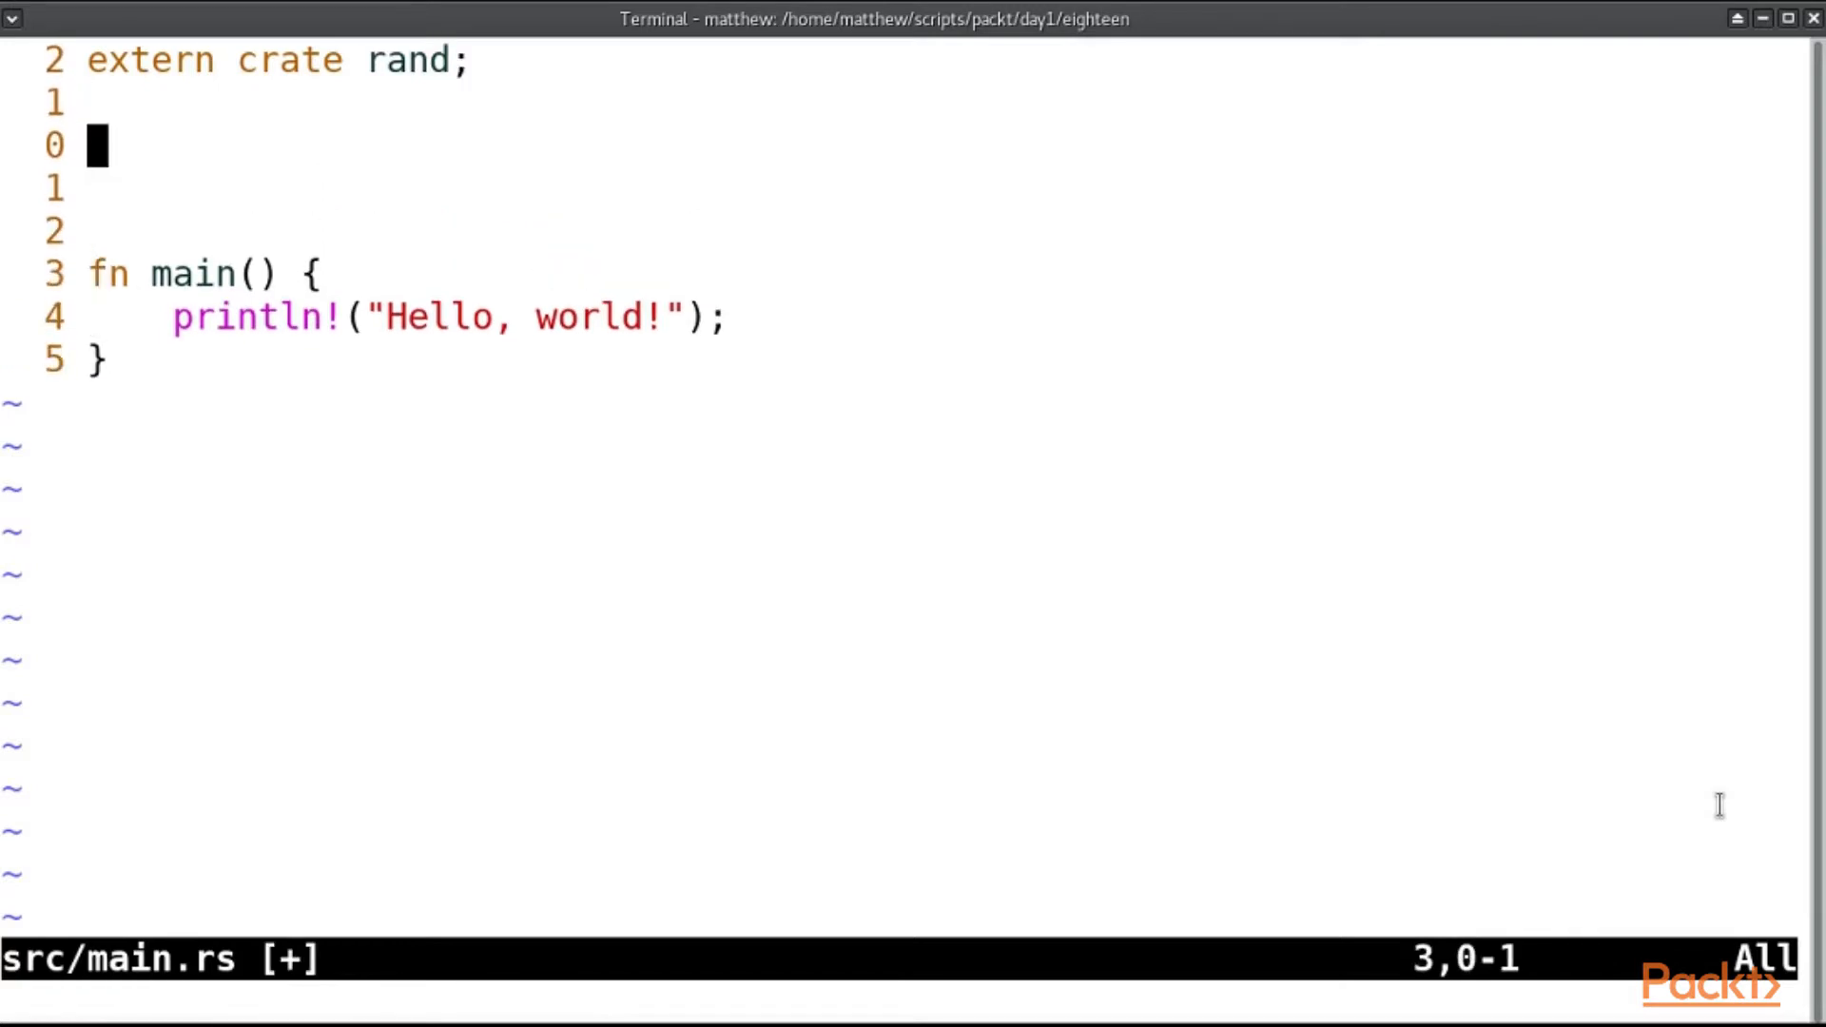
{"action": "type", "text": "use rand;"}
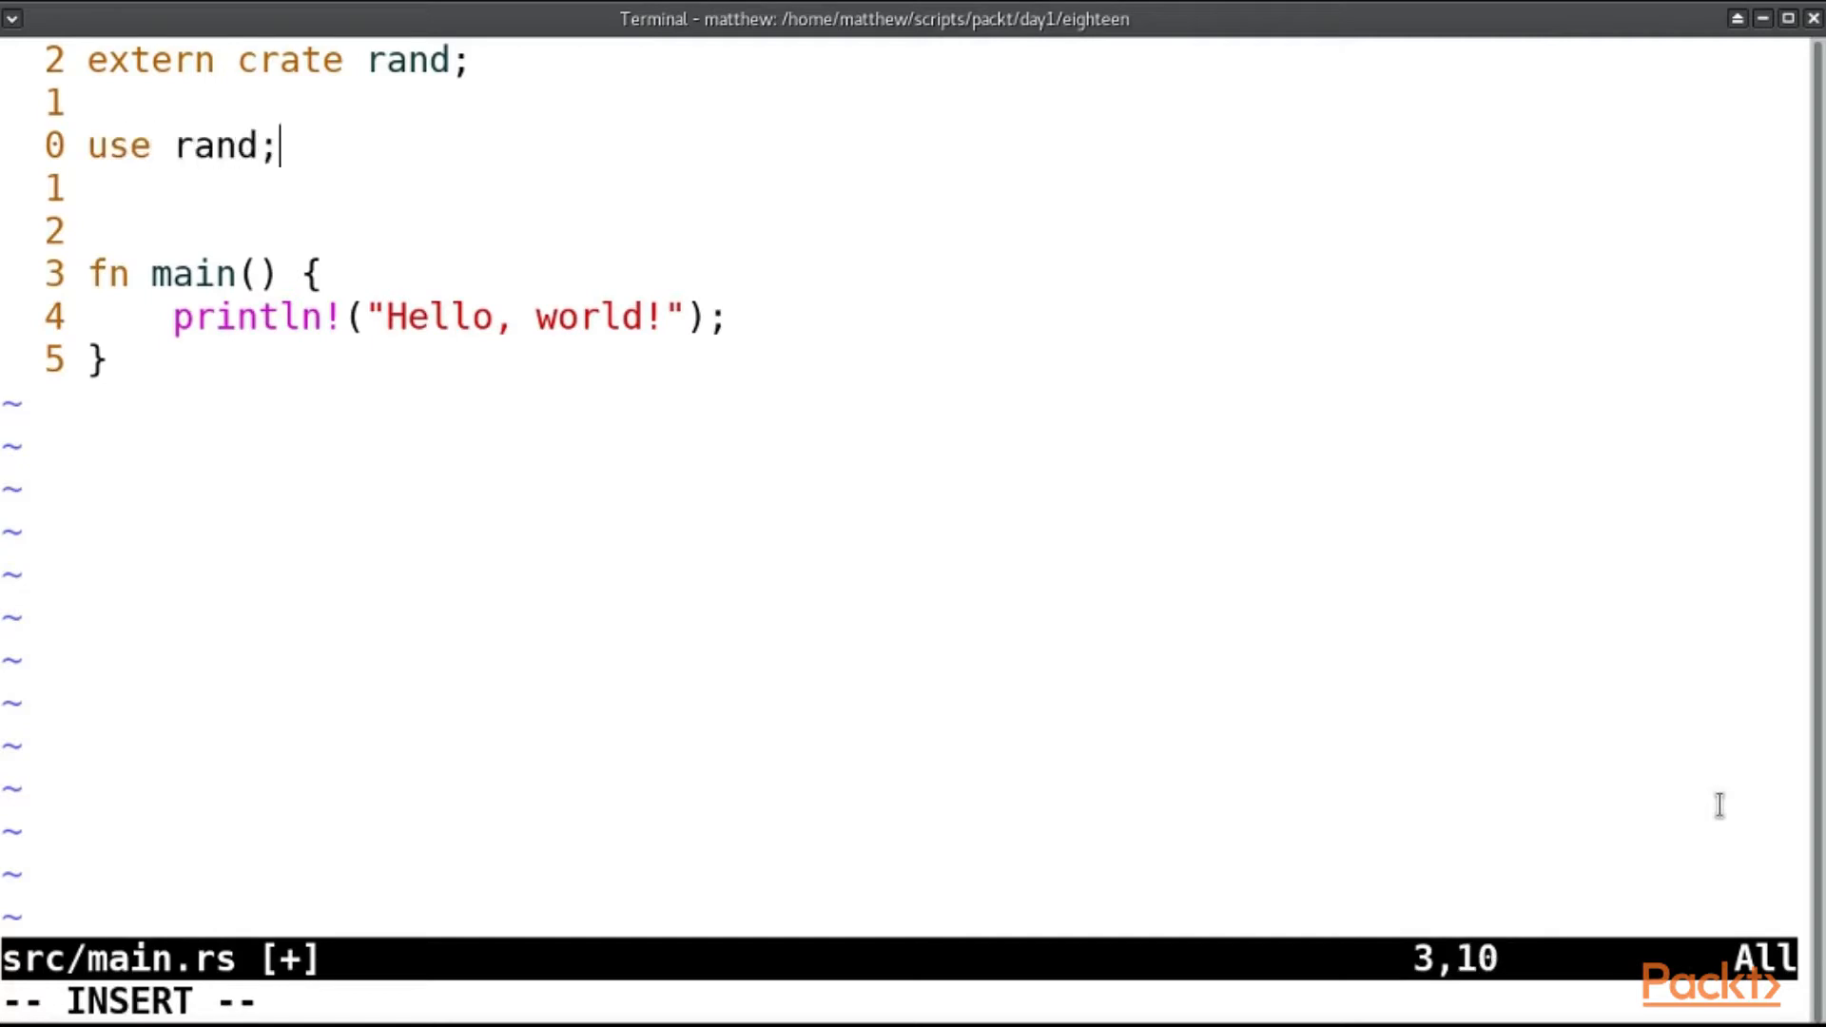
{"action": "type", "text": "r"}
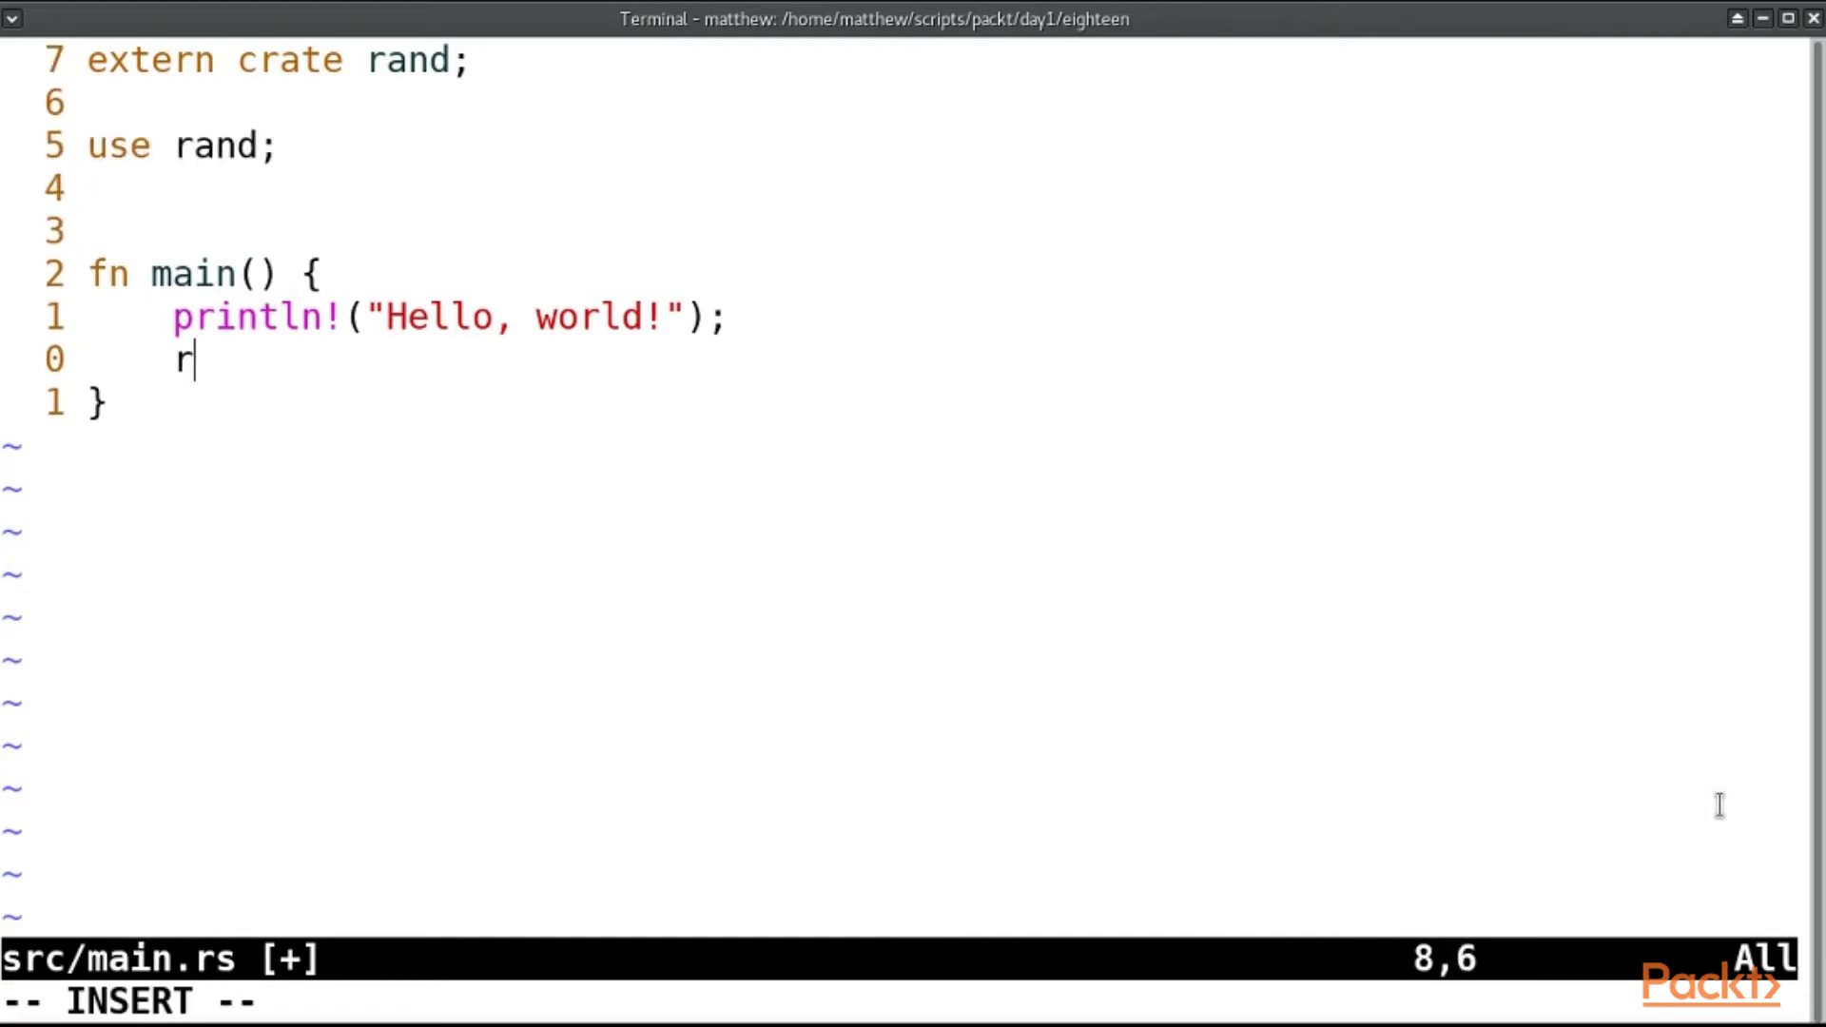
{"action": "type", "text": "and::random();"}
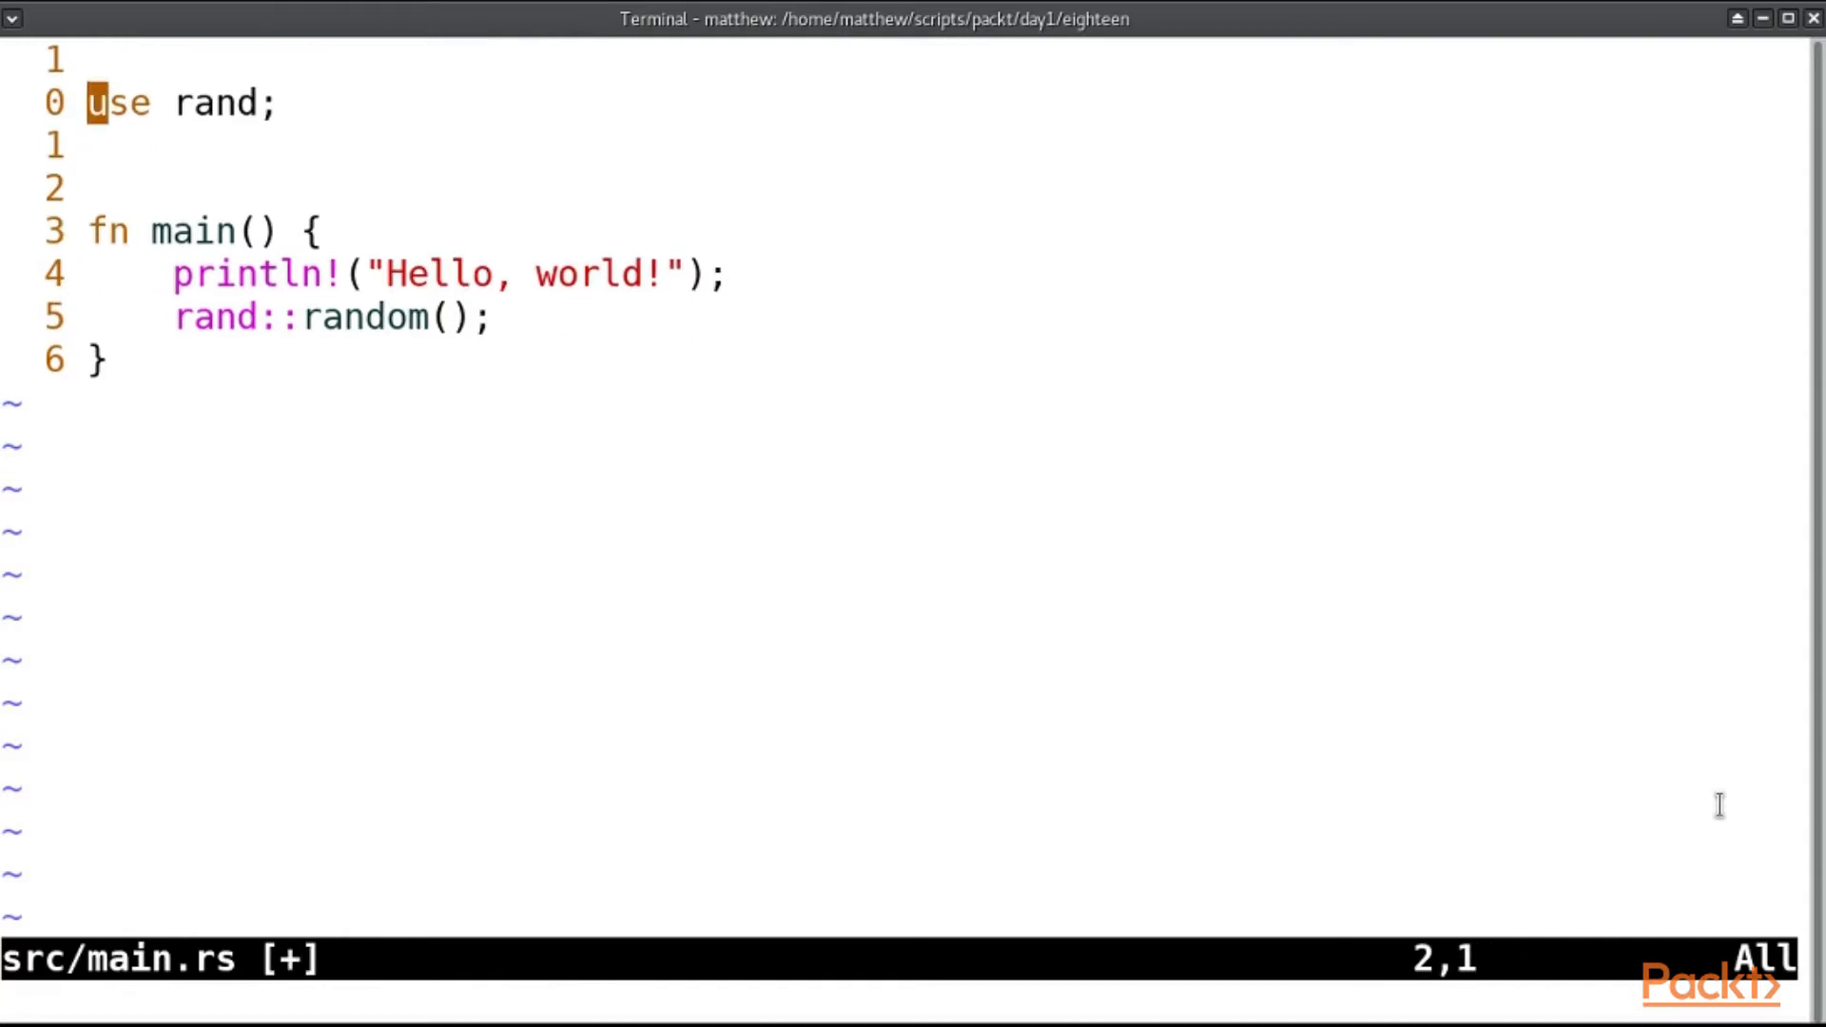
Change the use line to import rand::random so main calls random() directly.
{"action": "key", "text": "i"}
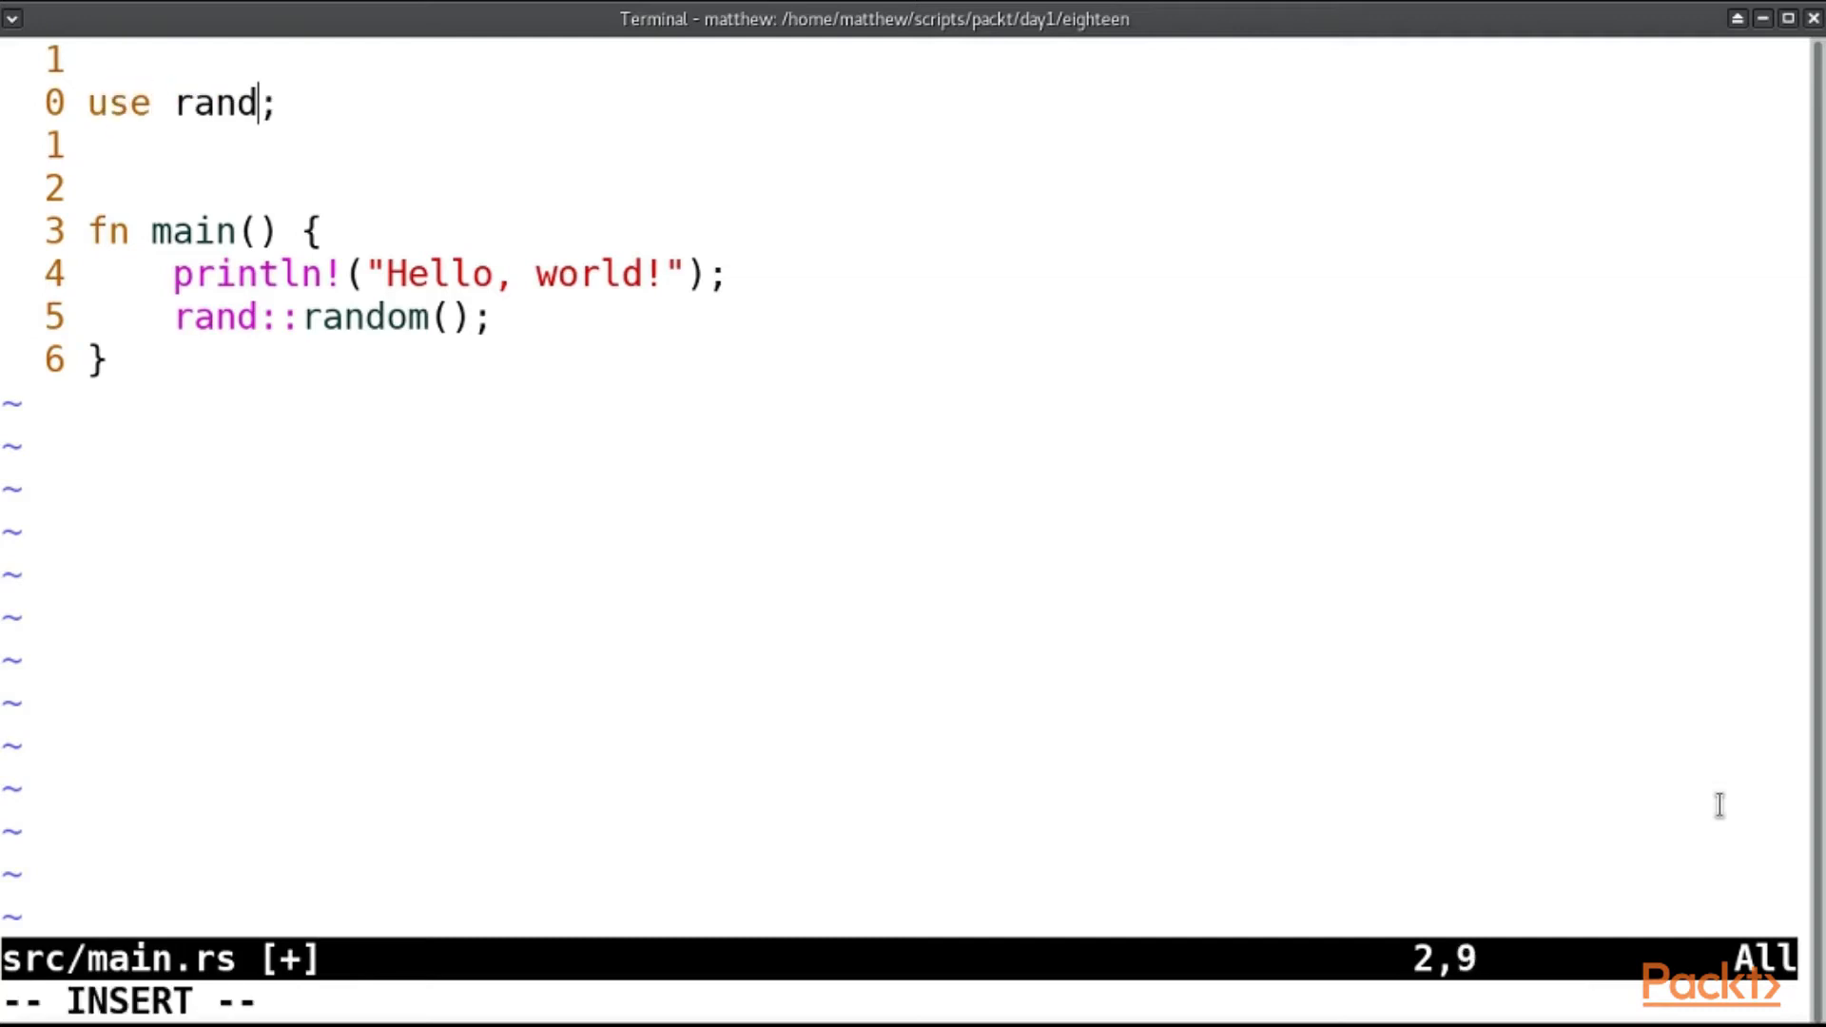
{"action": "type", "text": "::random"}
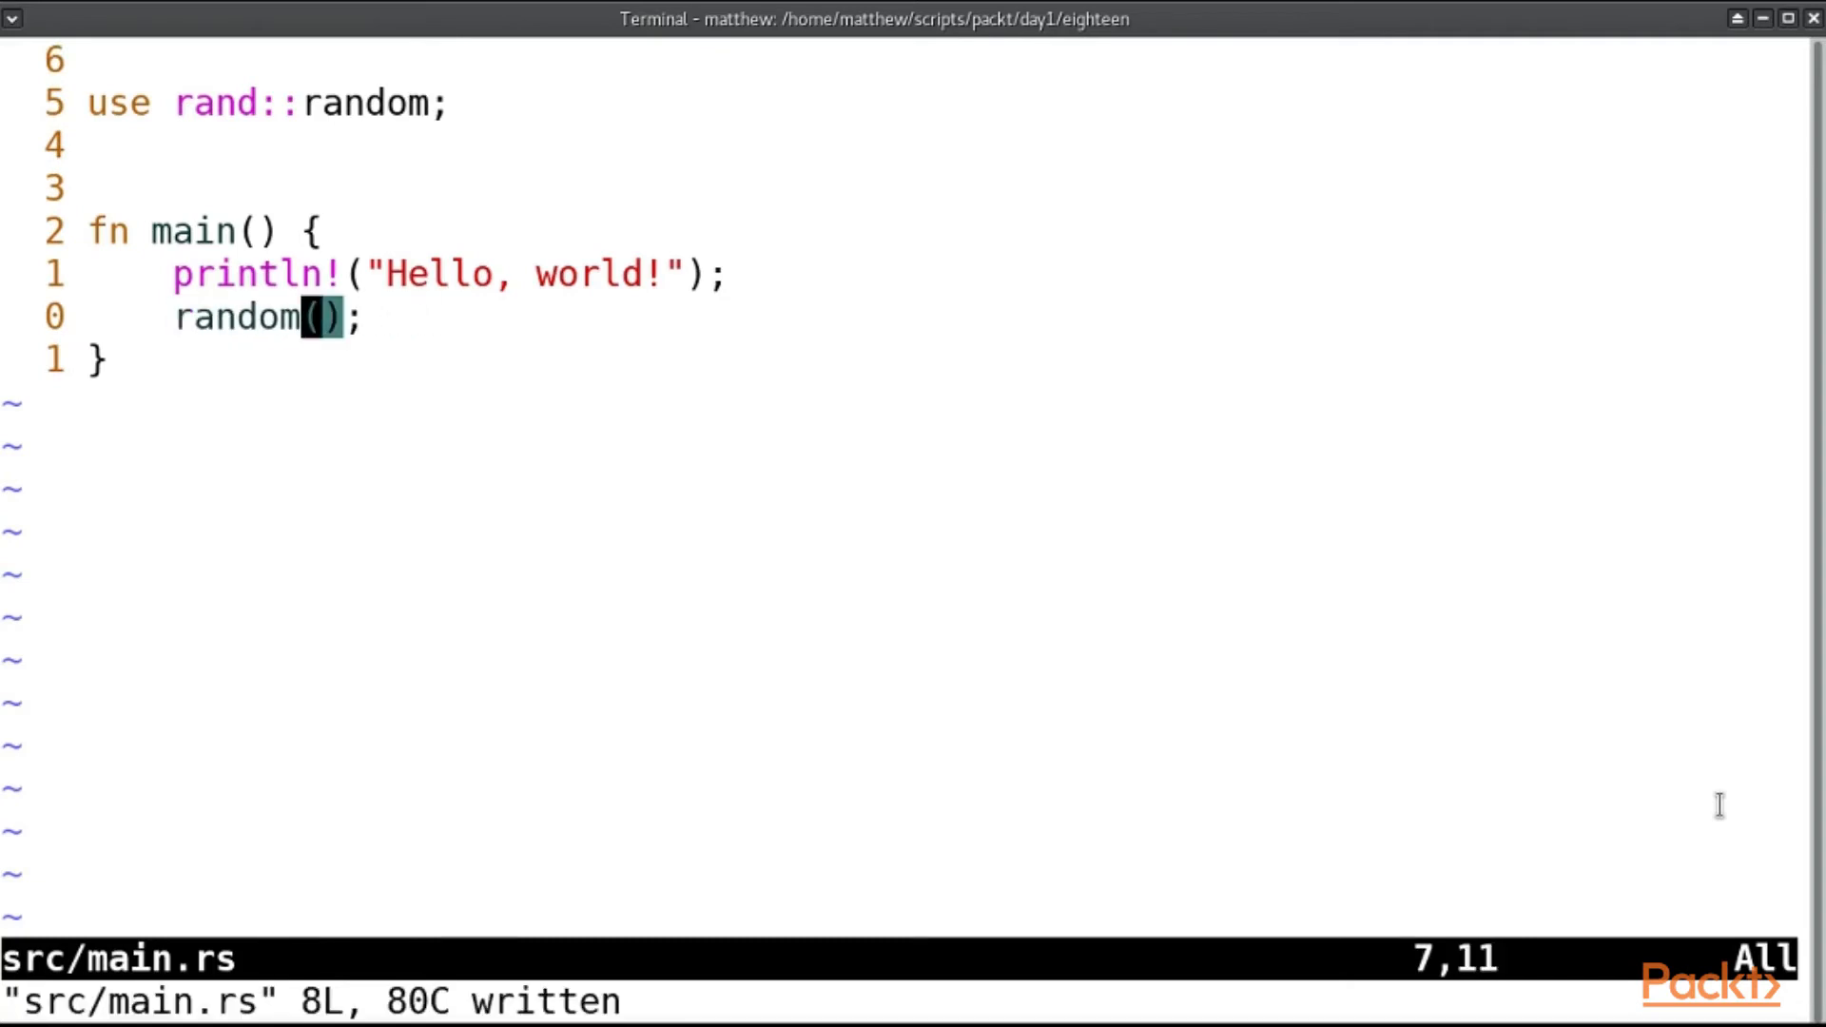
{"action": "type", "text": "mod"}
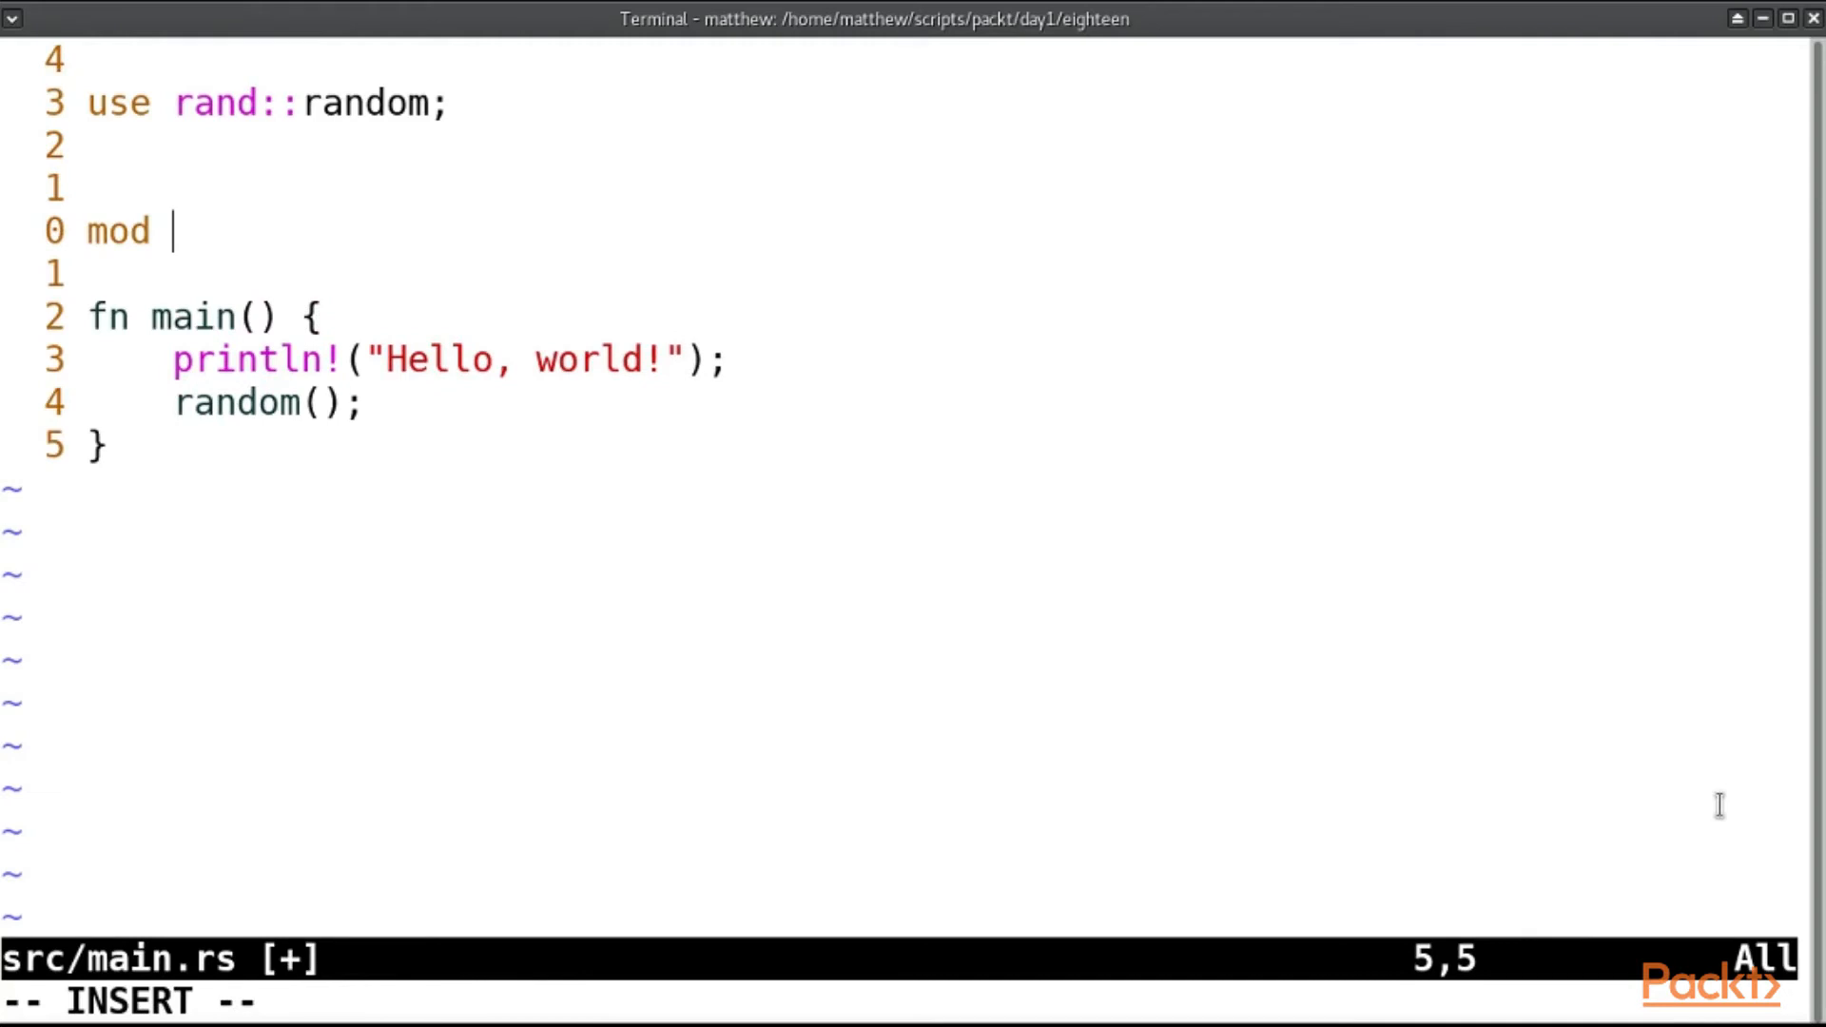
Declare 'mod modname;' with a 'use modname;' line beneath it, then start adding a crate prefix.
{"action": "type", "text": "modname;"}
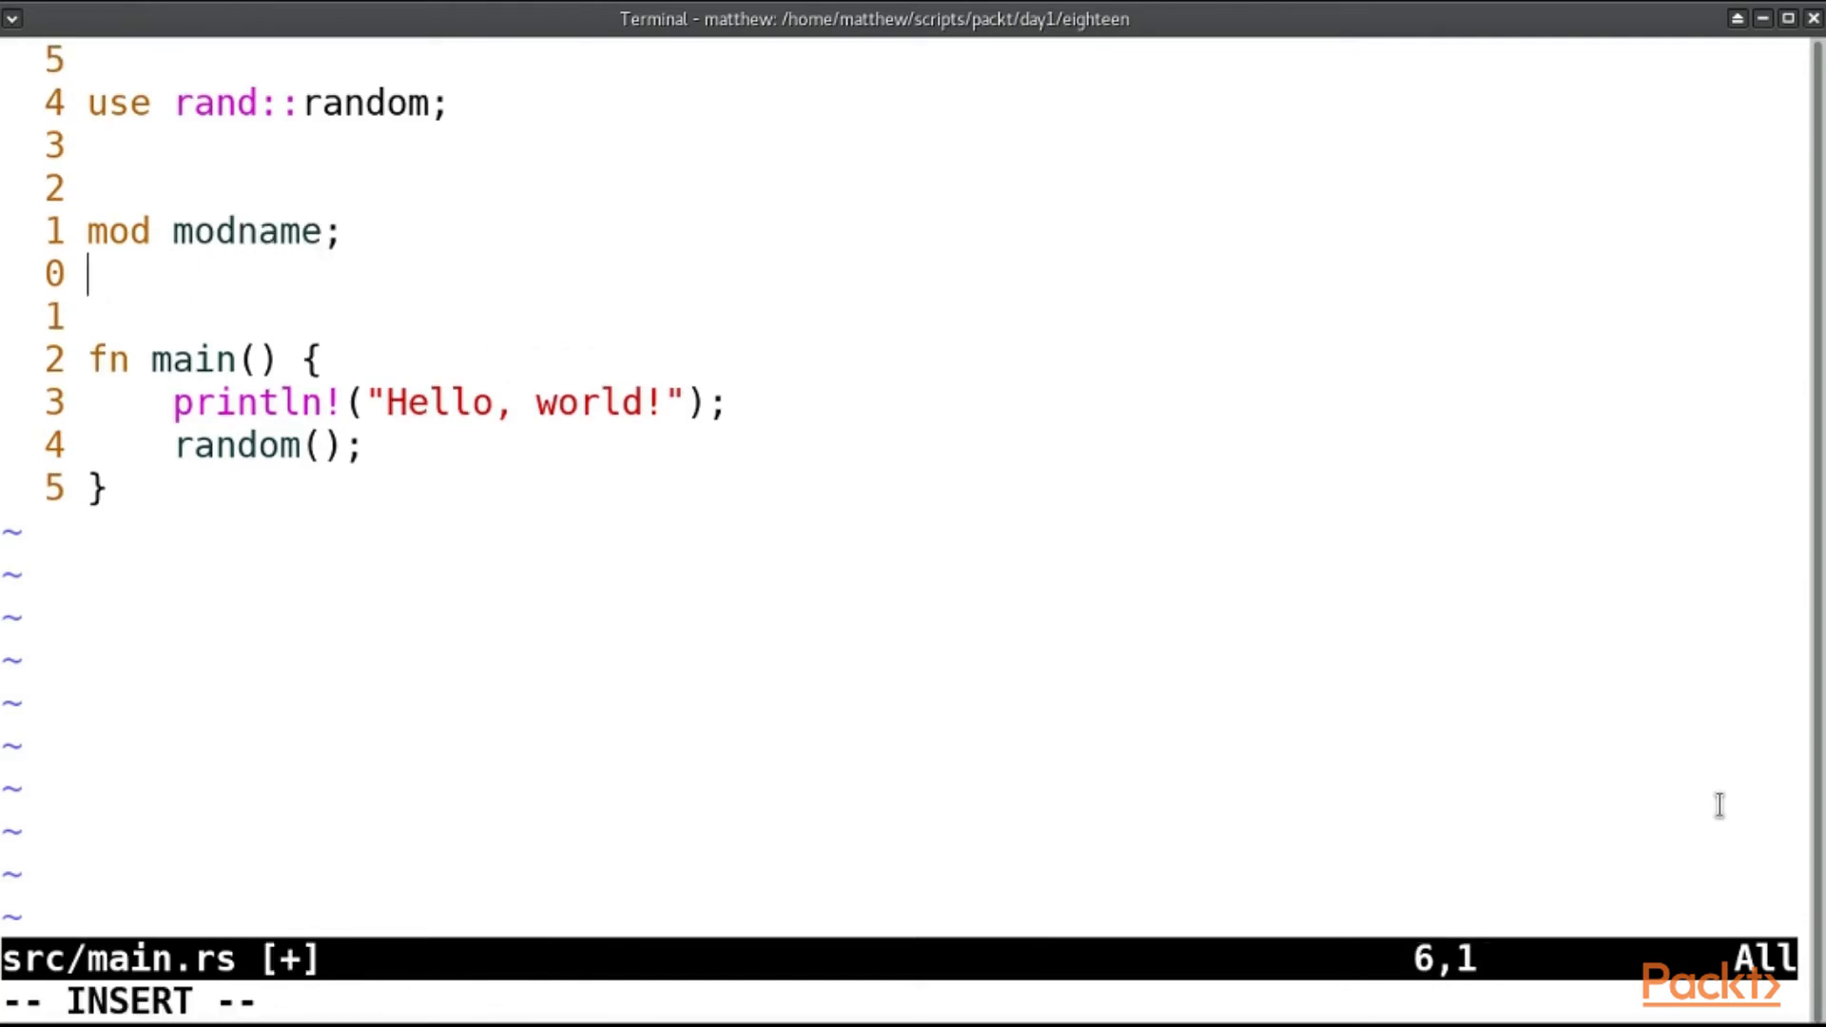
{"action": "key", "text": "Return"}
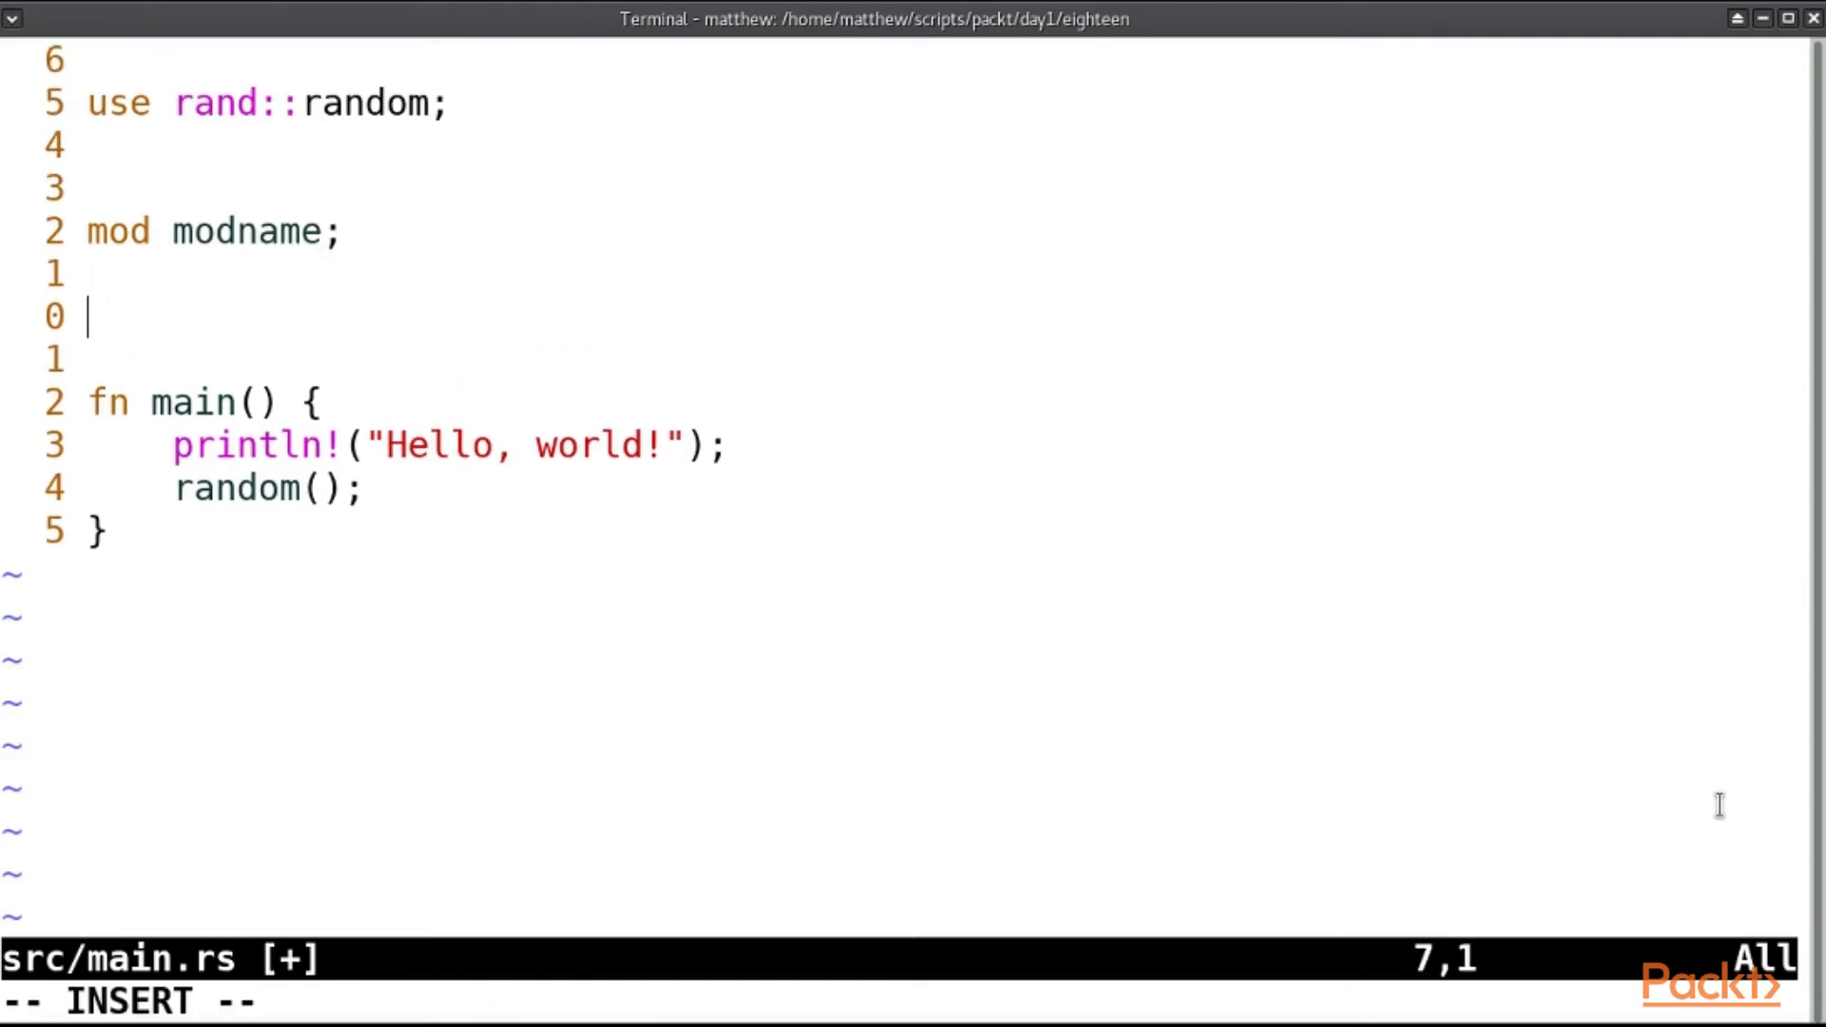
{"action": "type", "text": "use"}
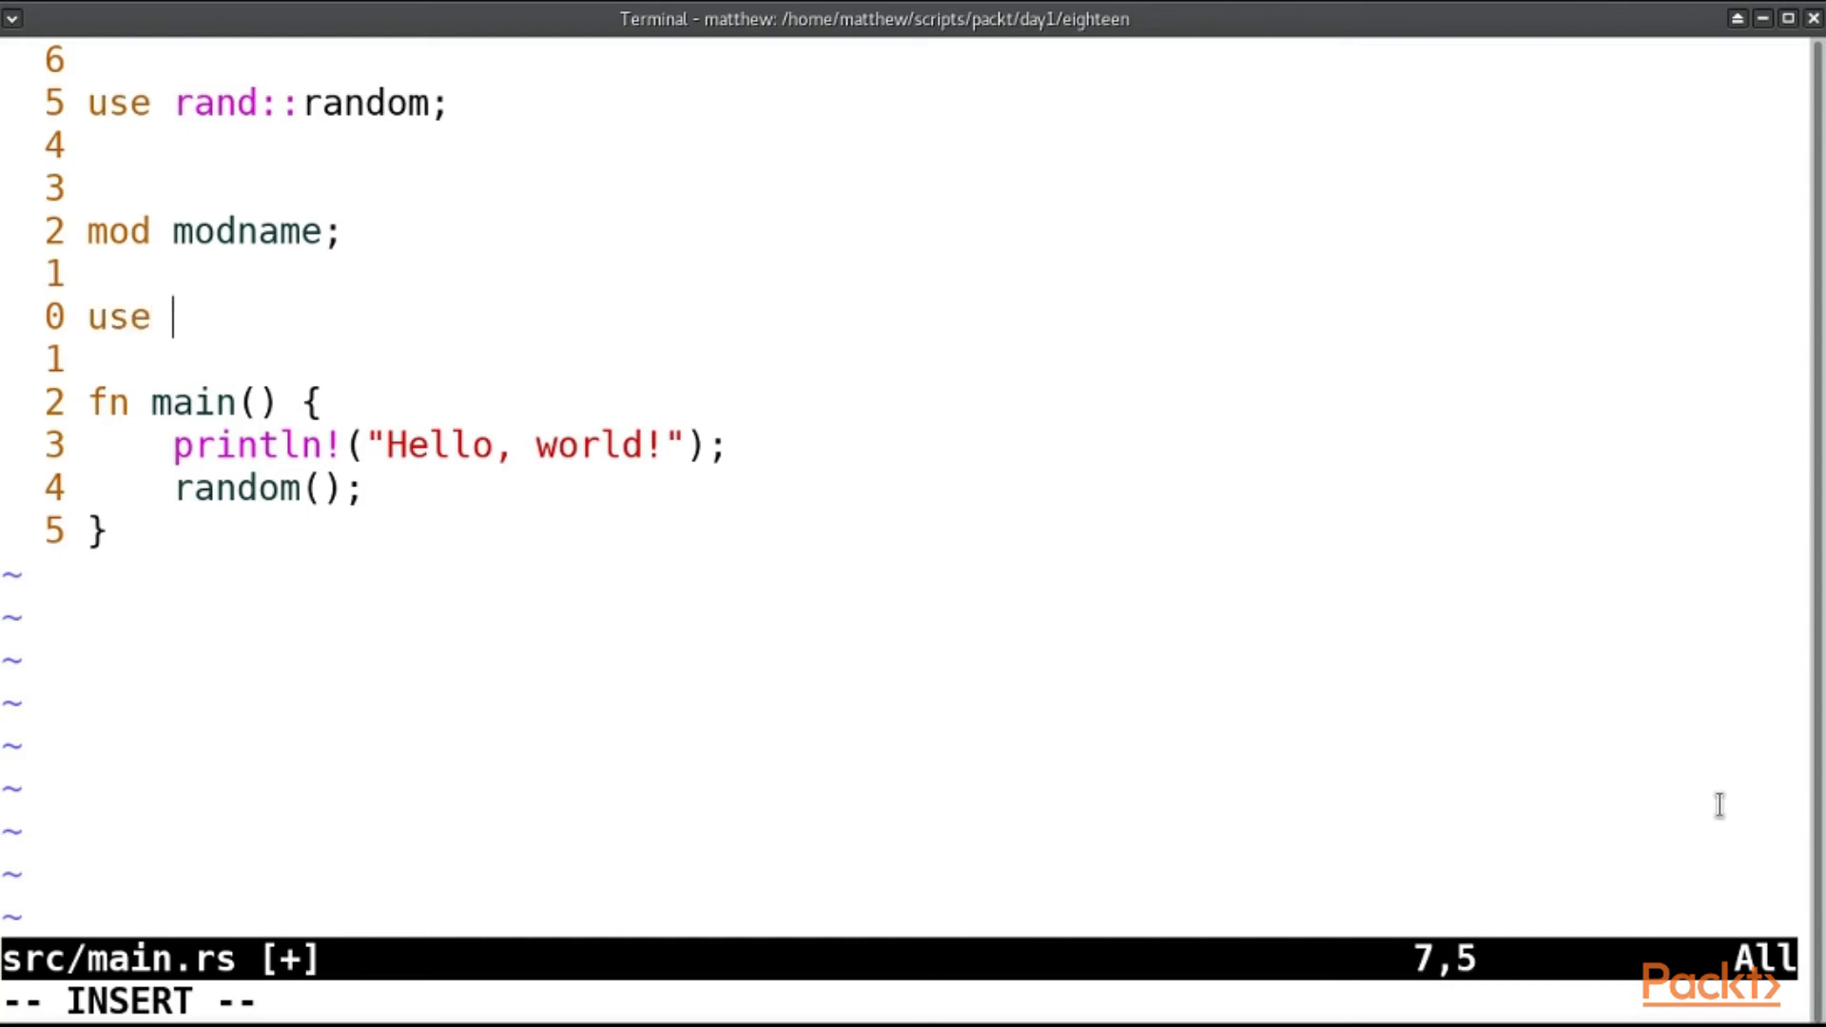
{"action": "type", "text": "modname;"}
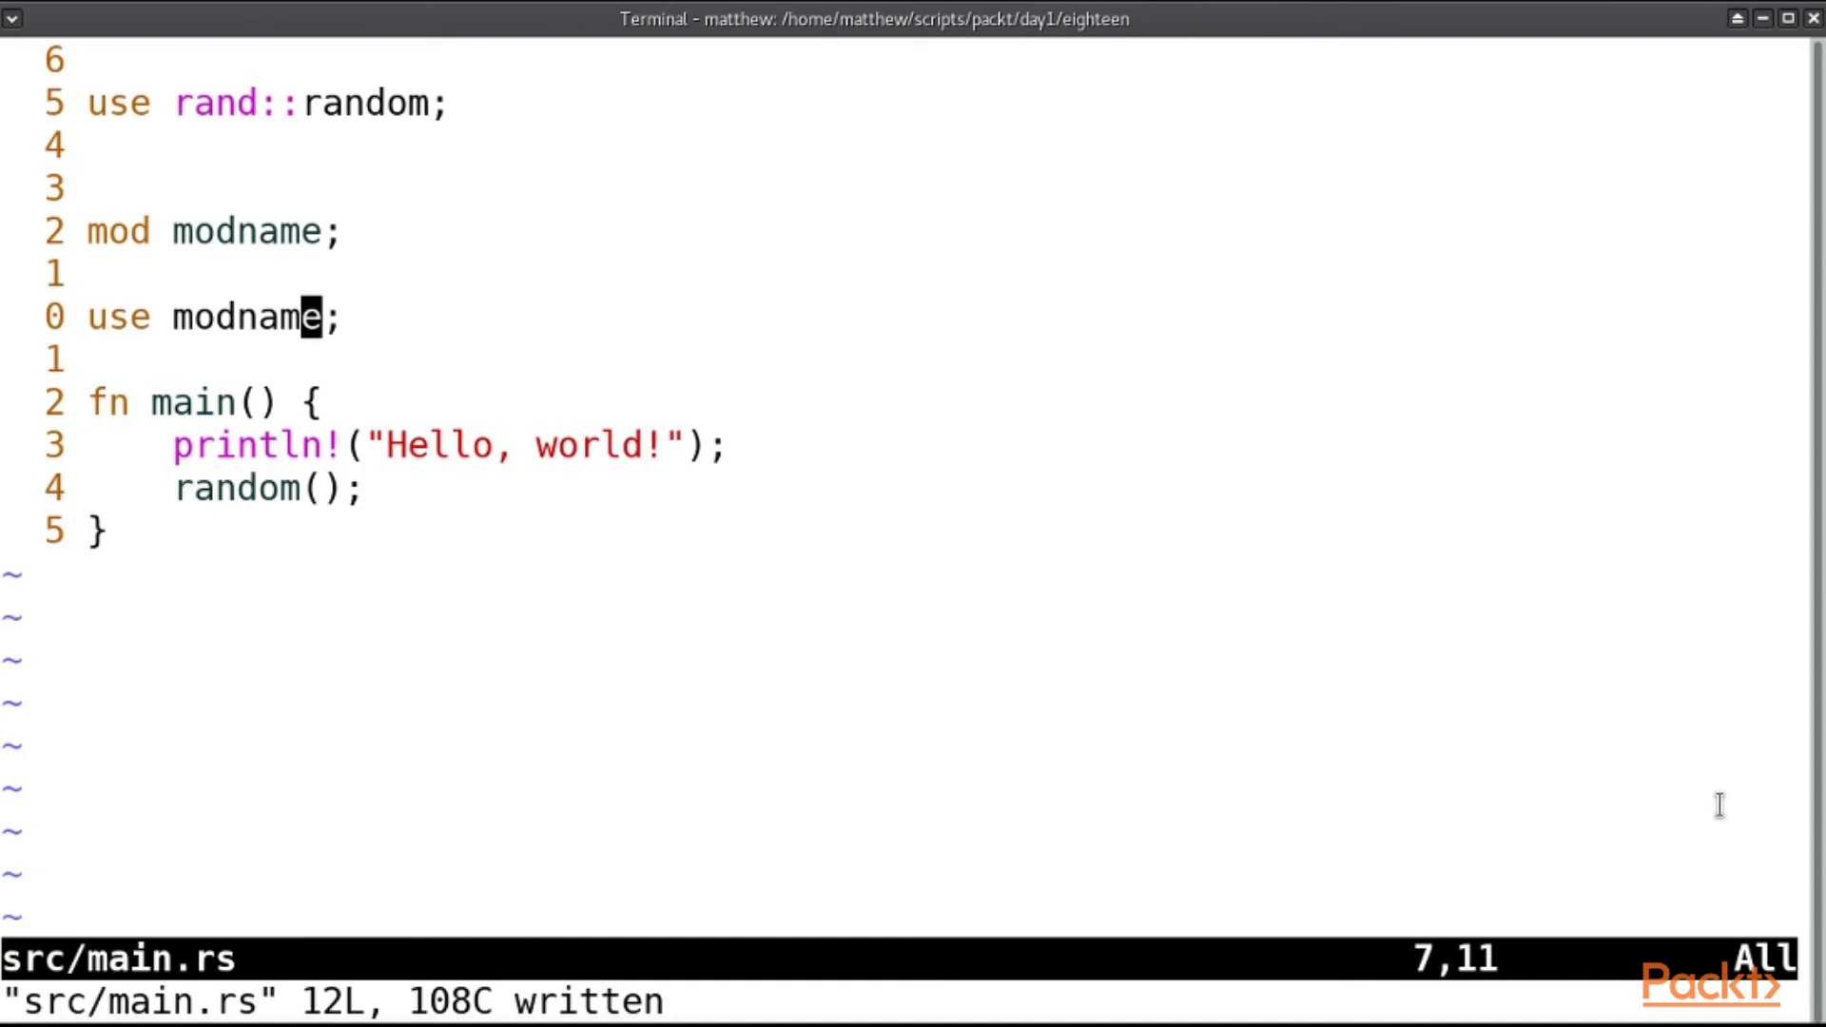
{"action": "type", "text": "crage"}
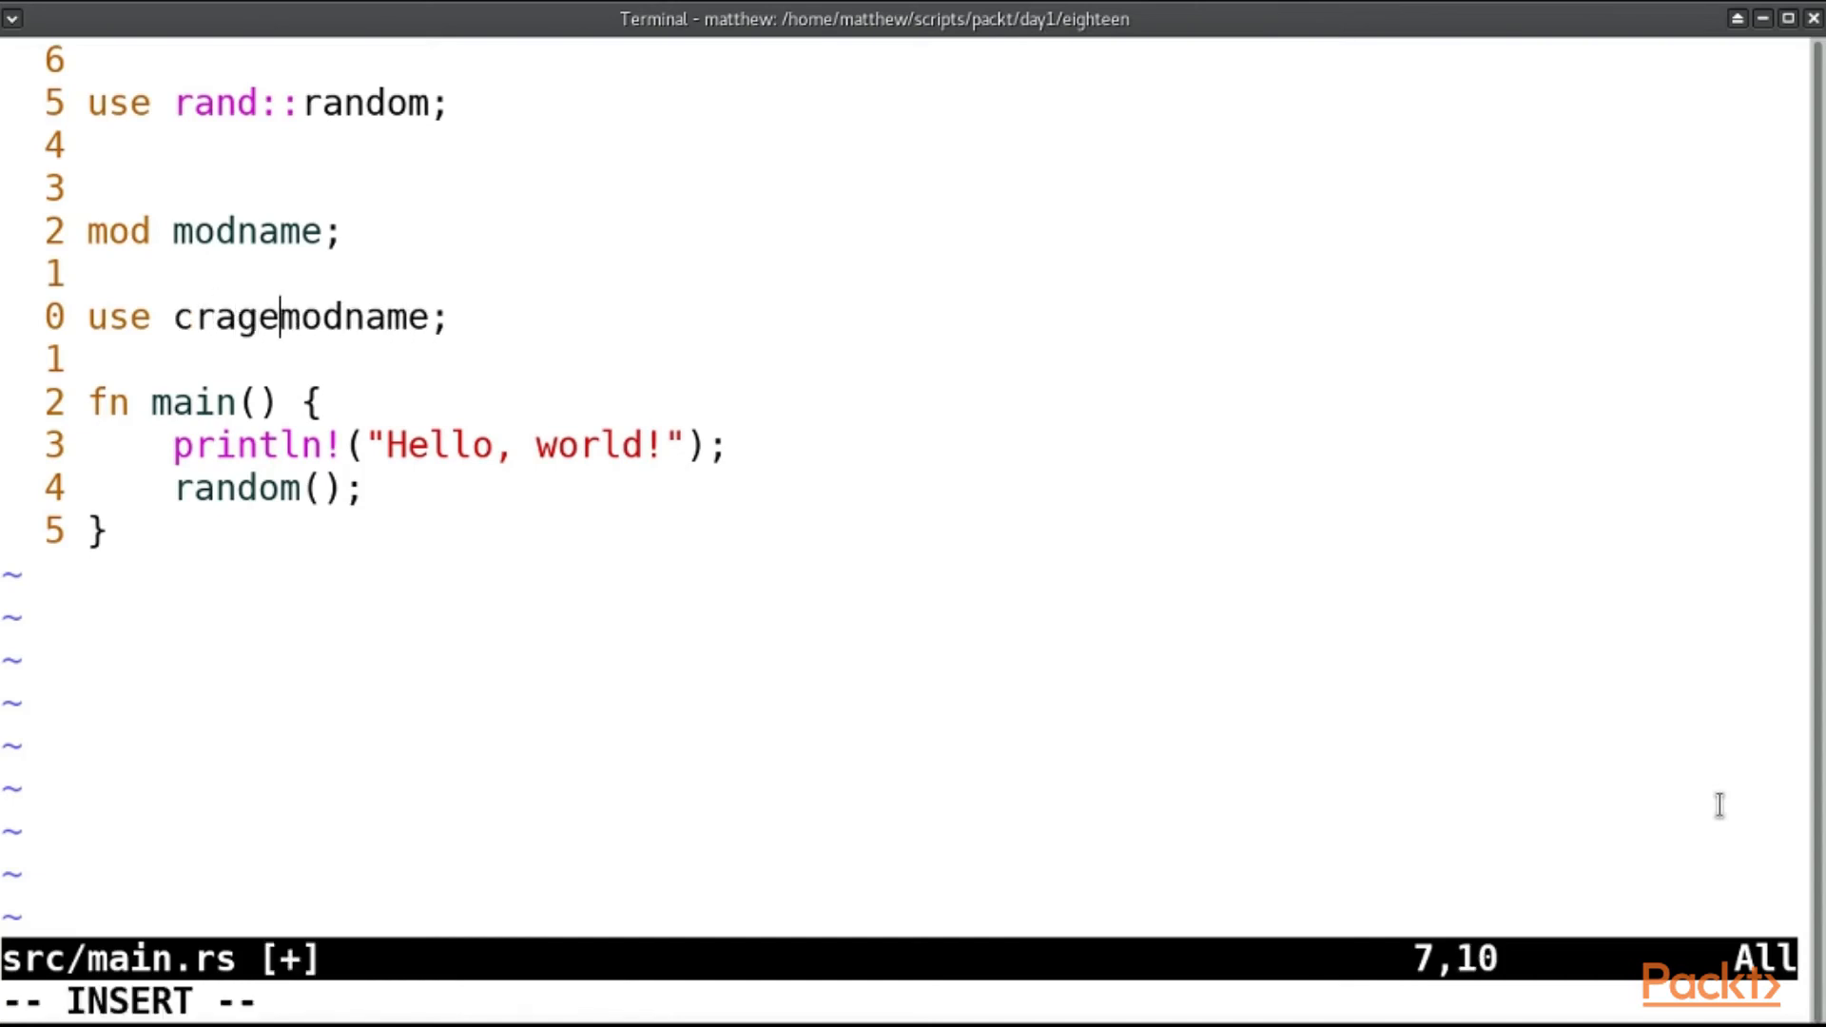